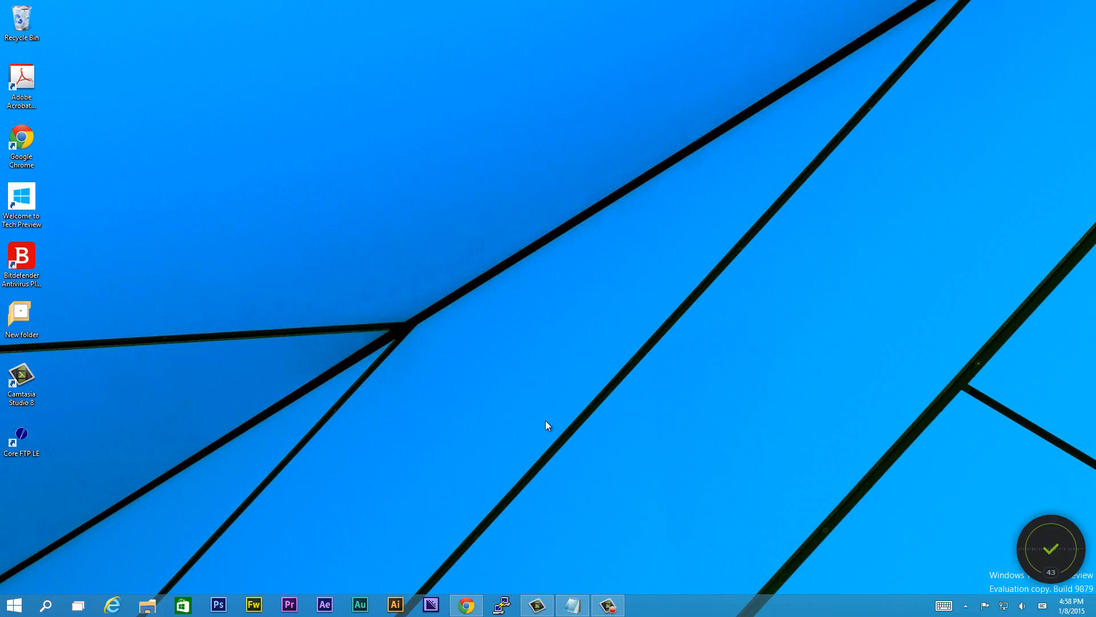
mouse_move(544, 426)
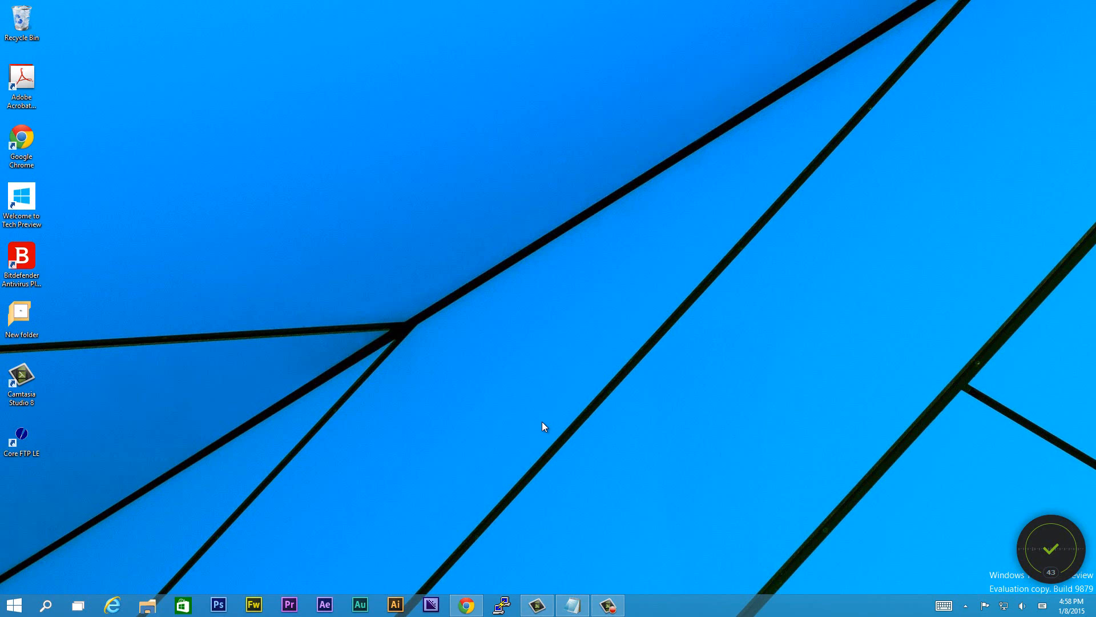
mouse_move(519, 434)
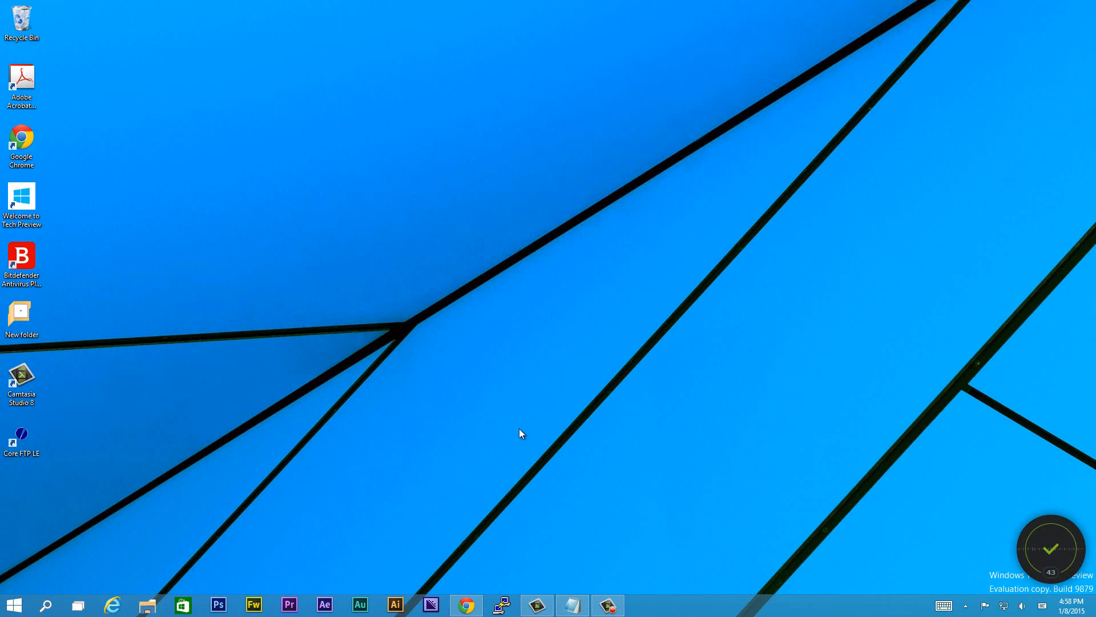
mouse_move(507, 593)
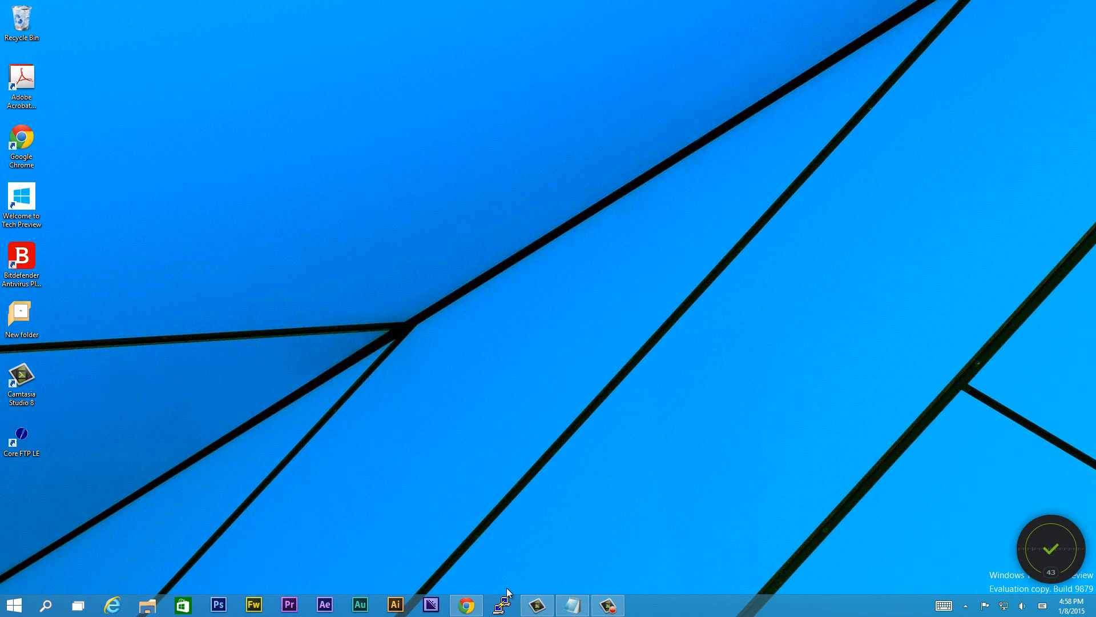
Step: Start an SSH connection to host 192.168.1.6 from the PuTTY configuration window
click(500, 605)
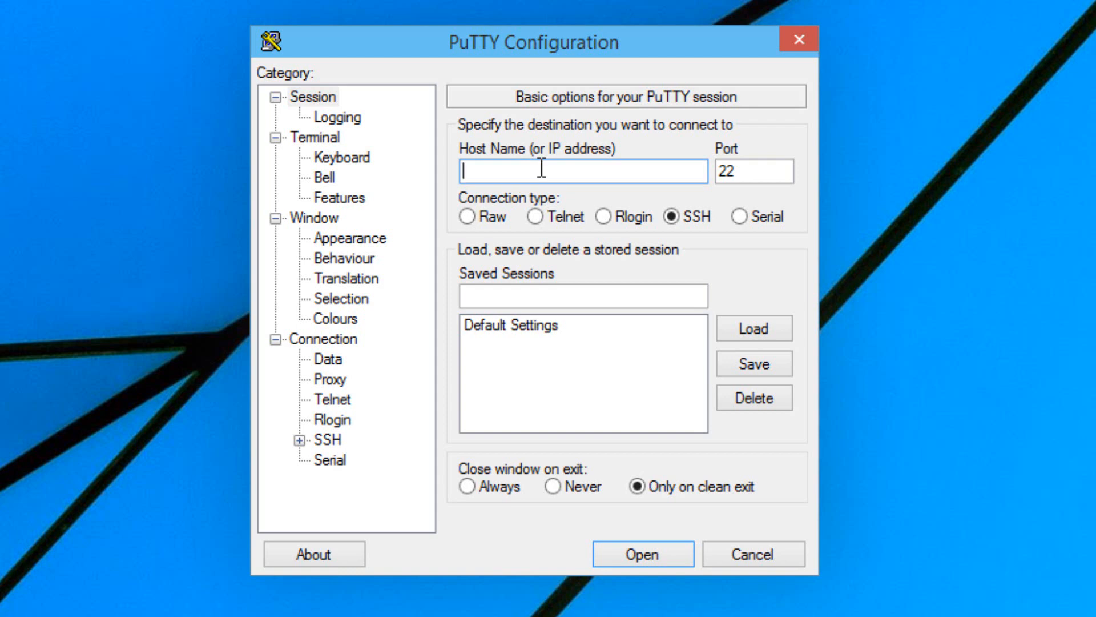
text(1)
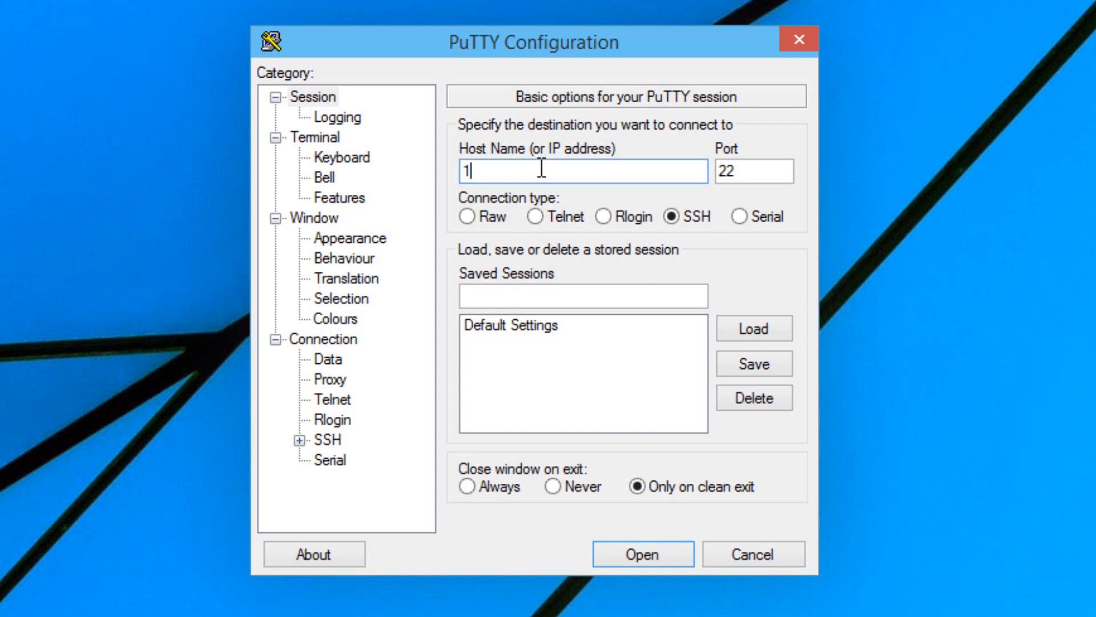
text(92.168.)
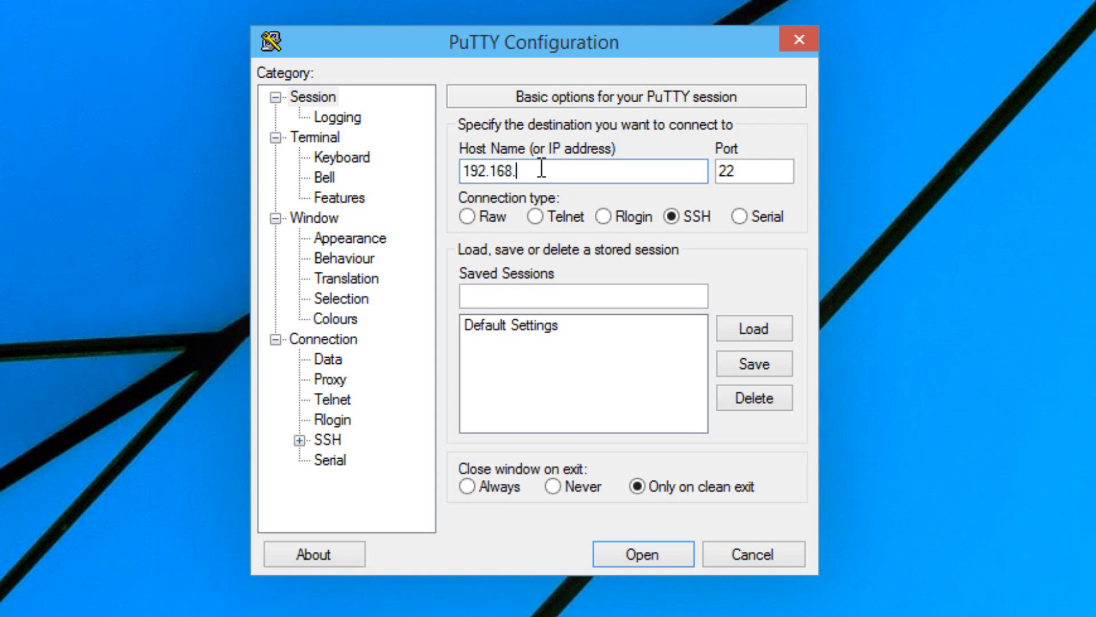
click(639, 552)
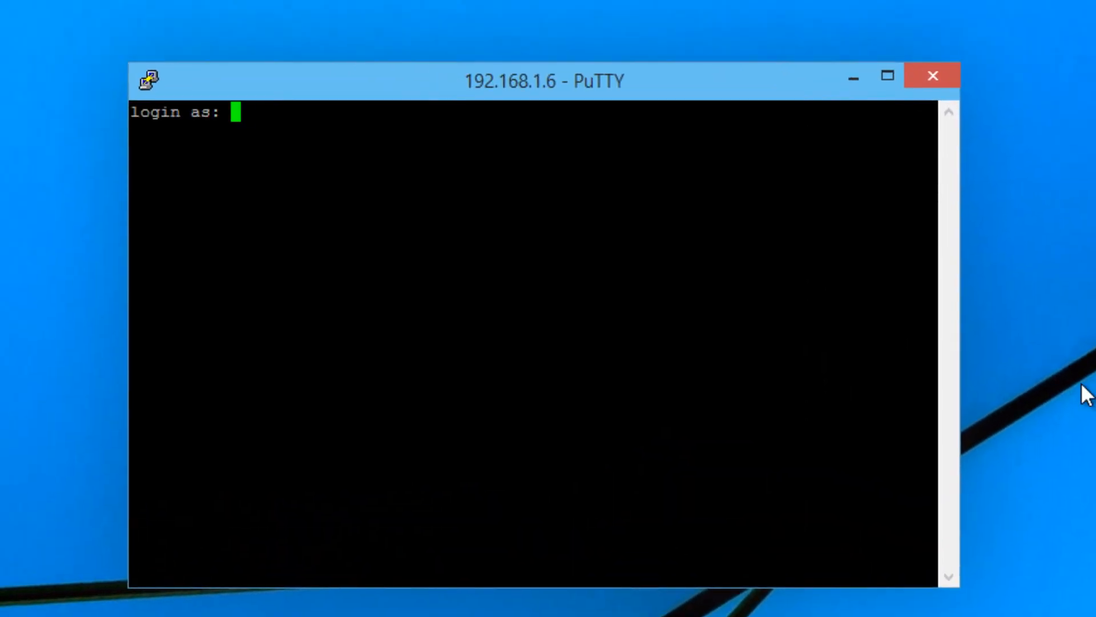
Step: Log in to Pi01 with the user name pi
text(pi)
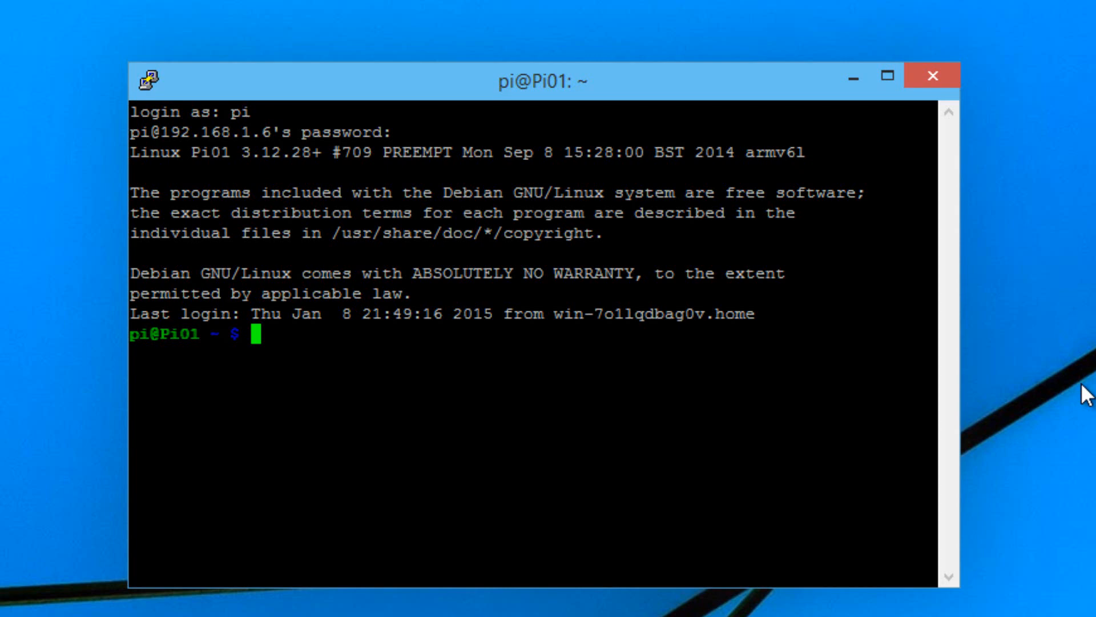
Step: Create a new file green.py in nano from the Pi01 shell
text(nano)
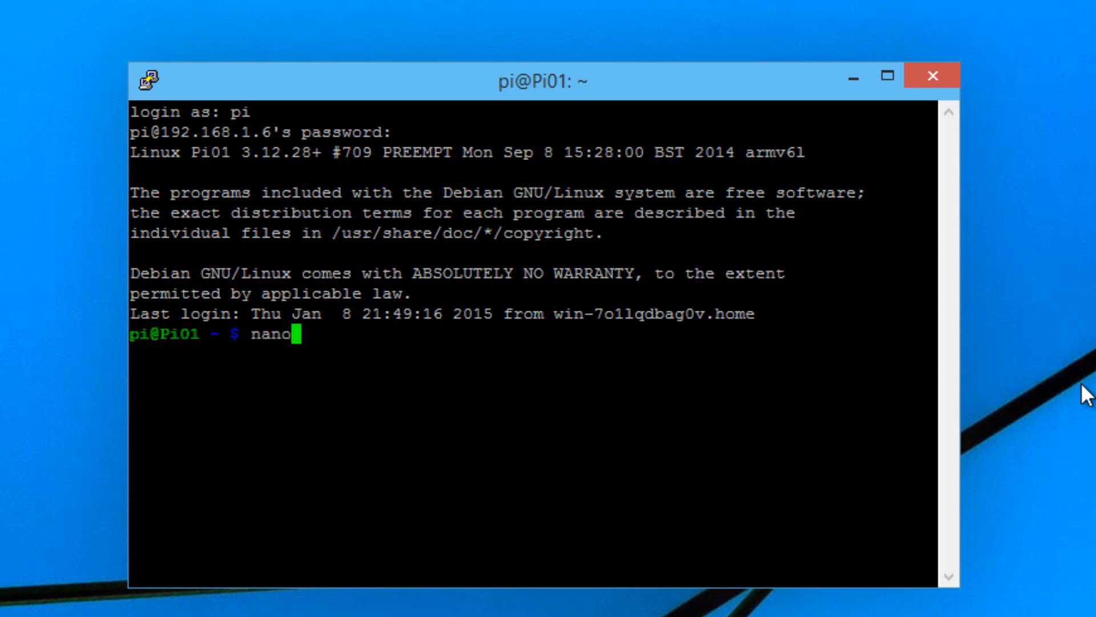
text(g)
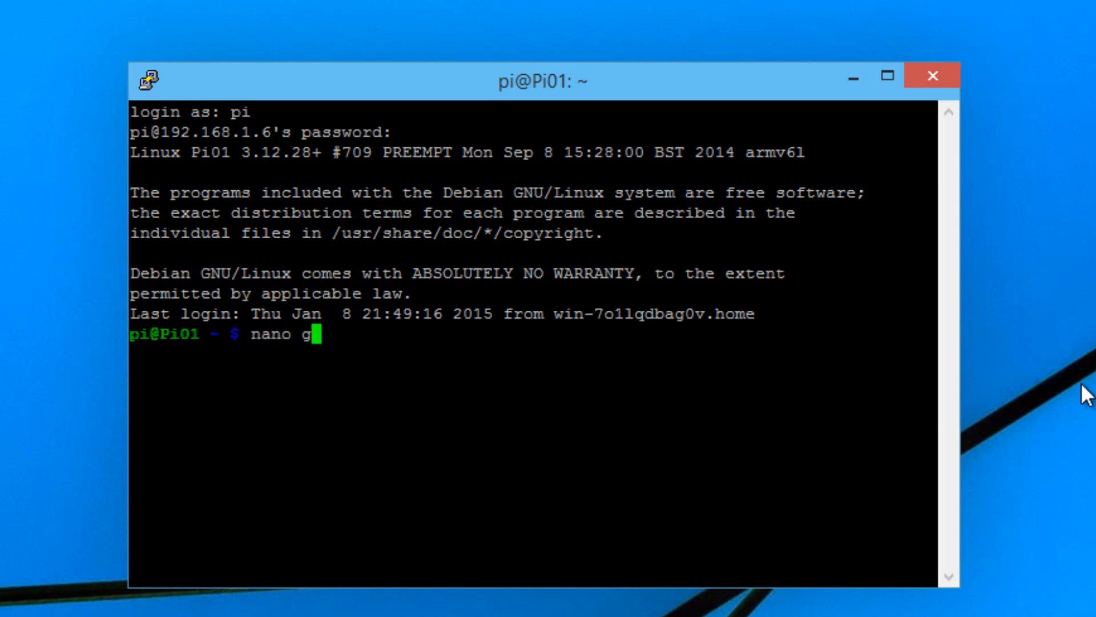
text(reen)
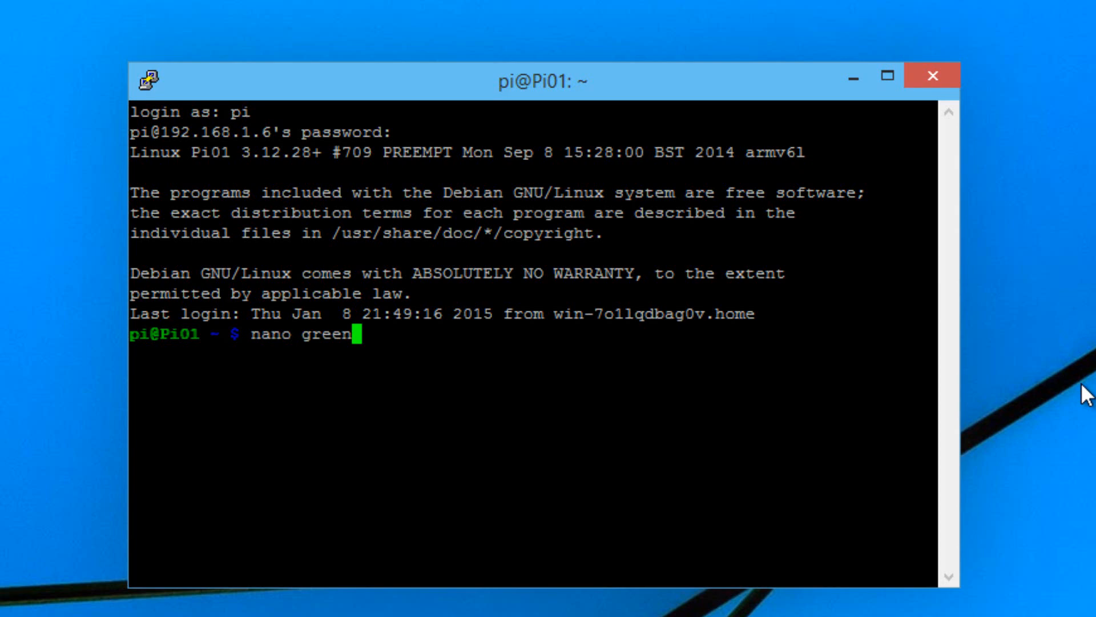
text(.p)
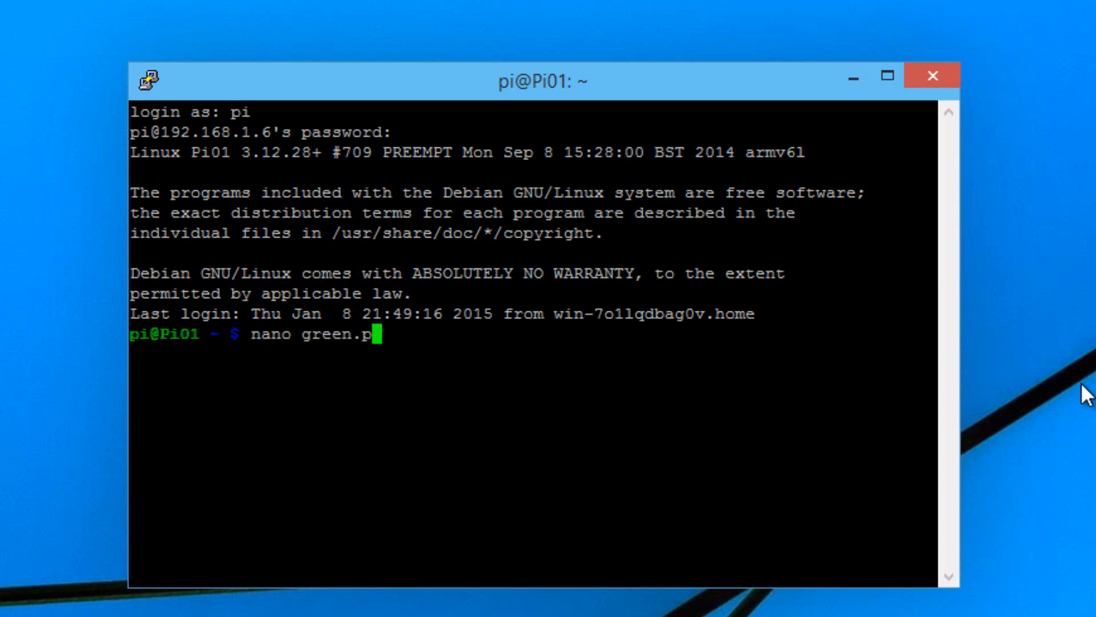
text(y)
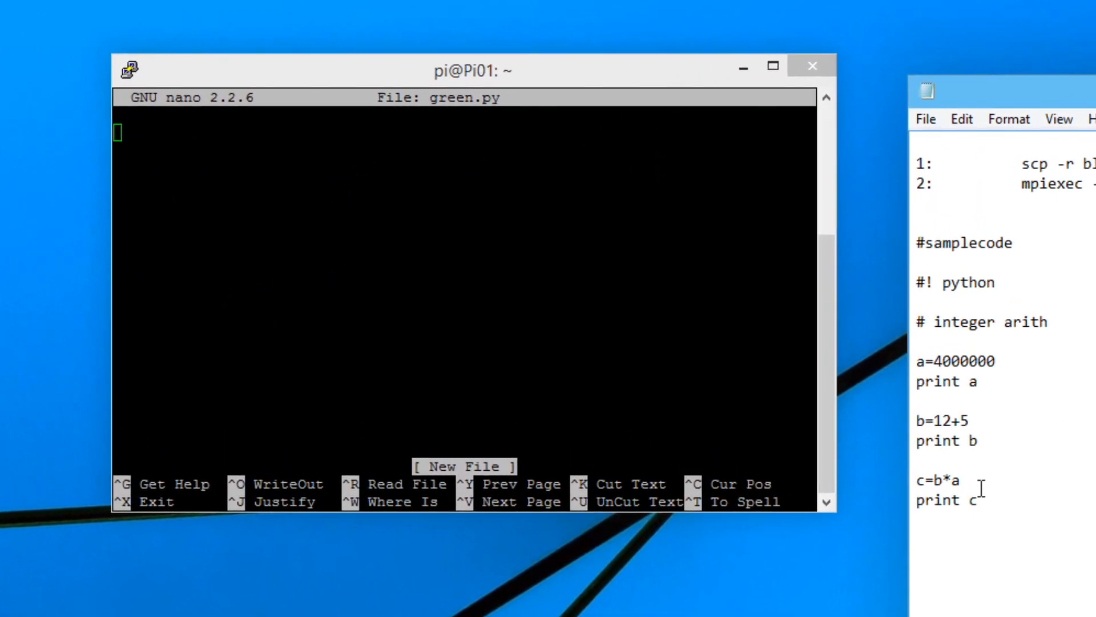
Step: Paste the sample integer-arithmetic code from the notes into green.py and reposition the terminal
drag(917, 282, 975, 499)
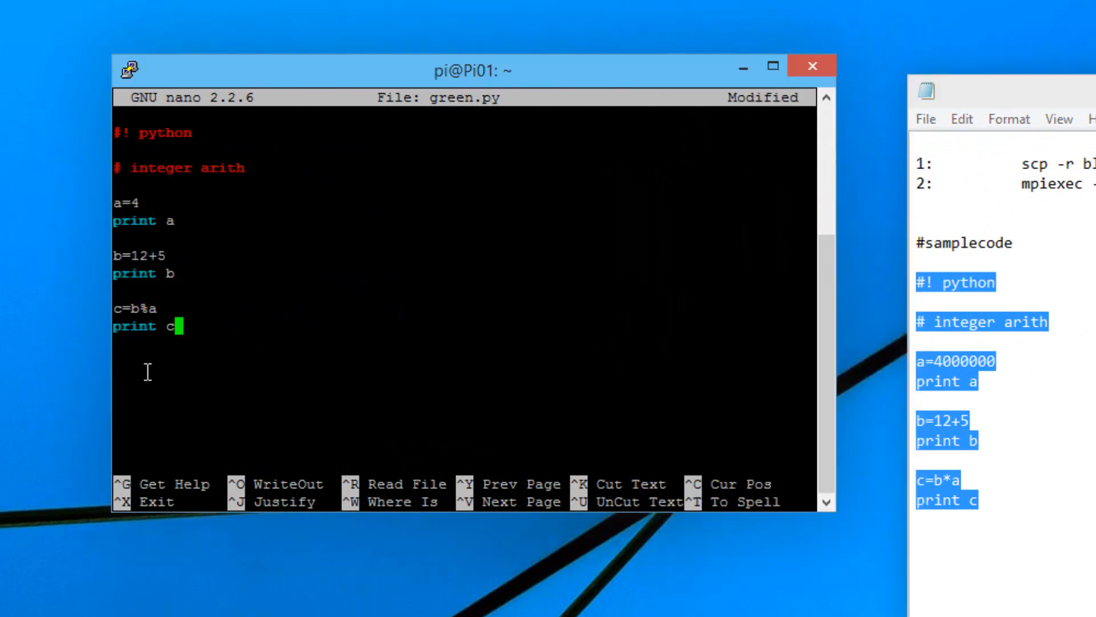
drag(468, 70, 553, 59)
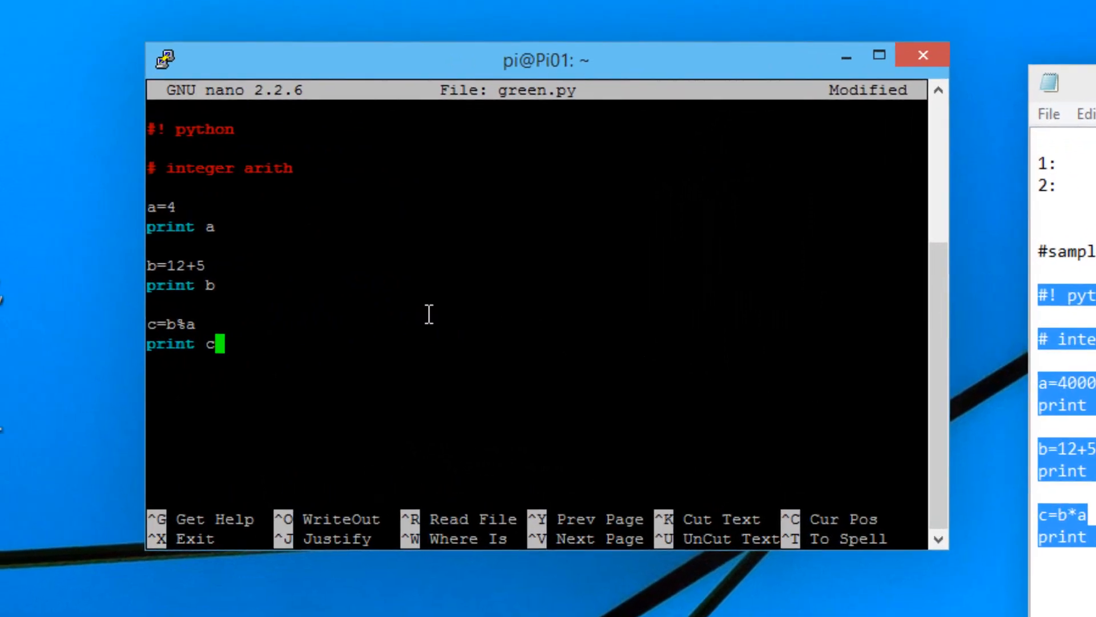
drag(545, 60, 573, 68)
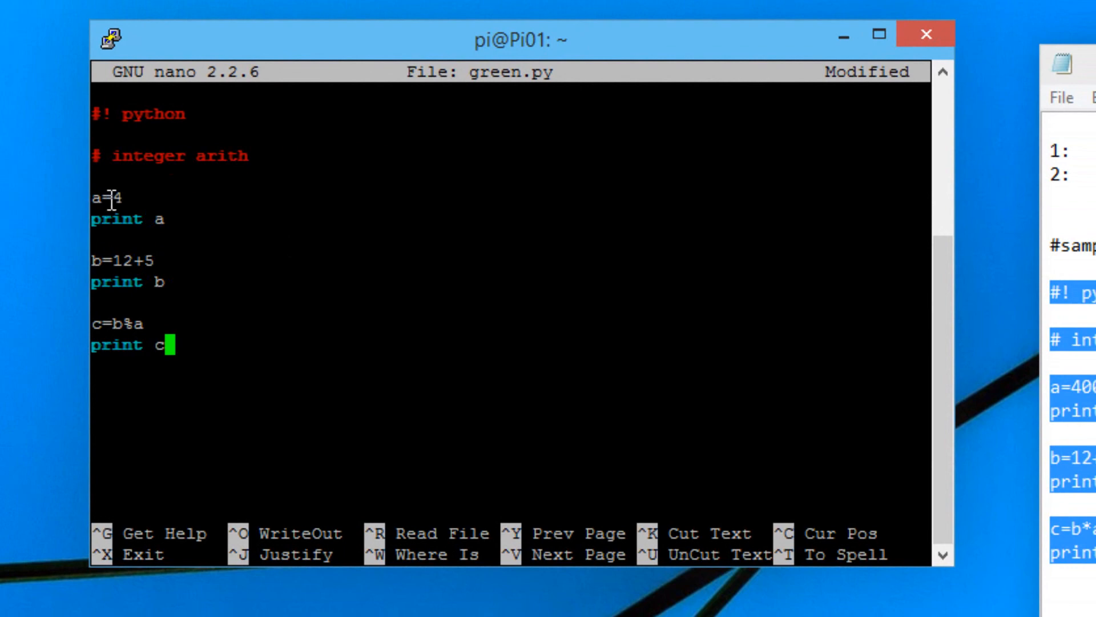
mouse_move(120, 203)
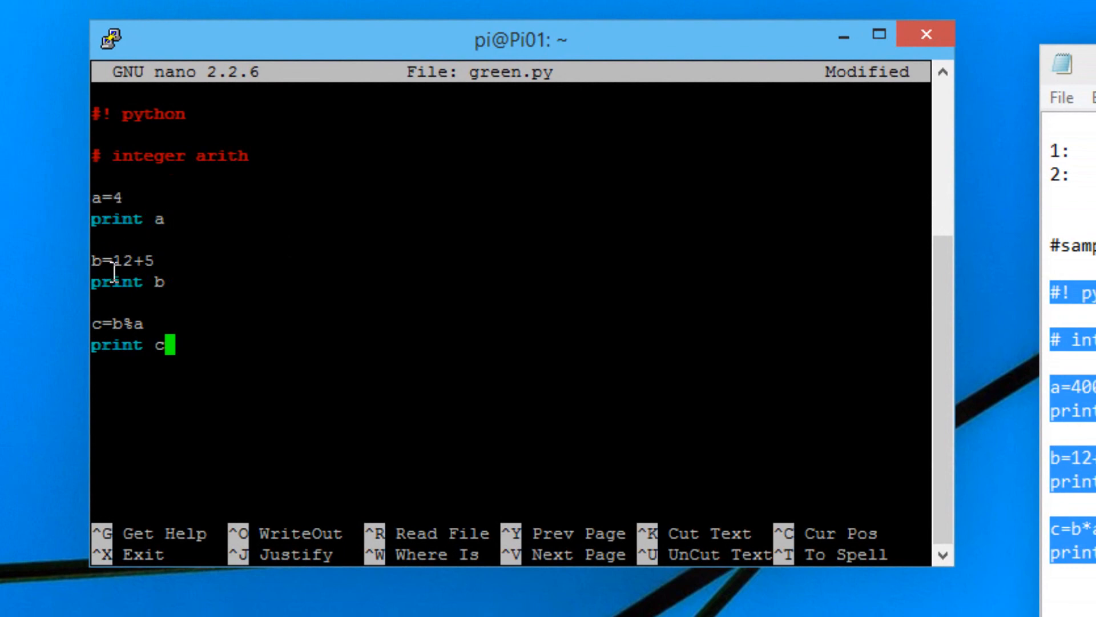
mouse_move(104, 260)
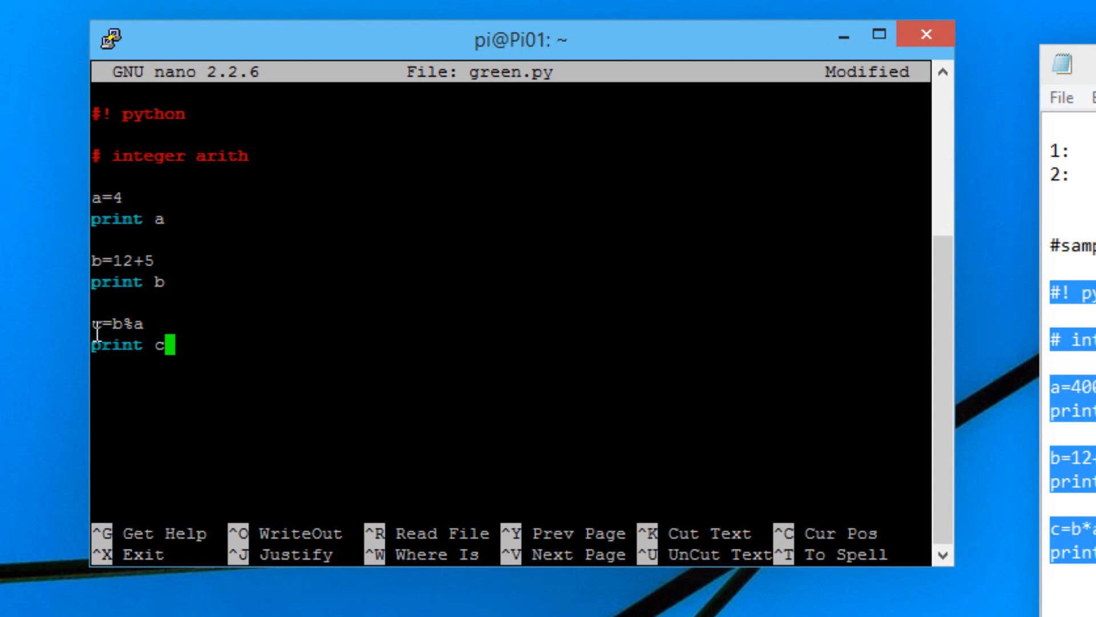
mouse_move(119, 345)
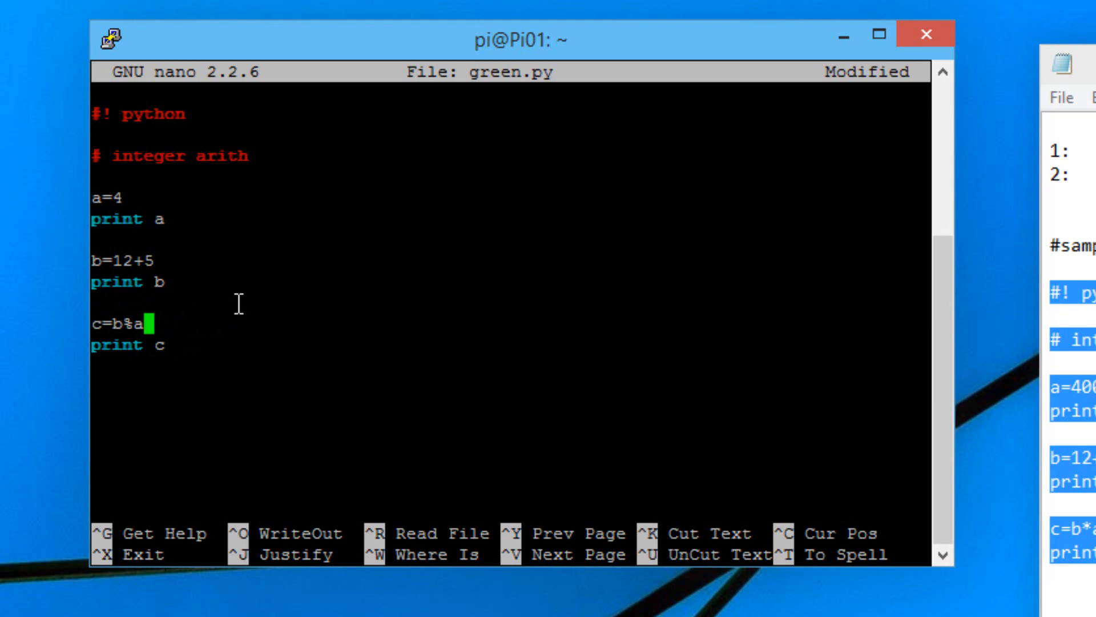
Step: Change the c line to b*a and set a=1000000, then begin exiting nano
key(BackSpace)
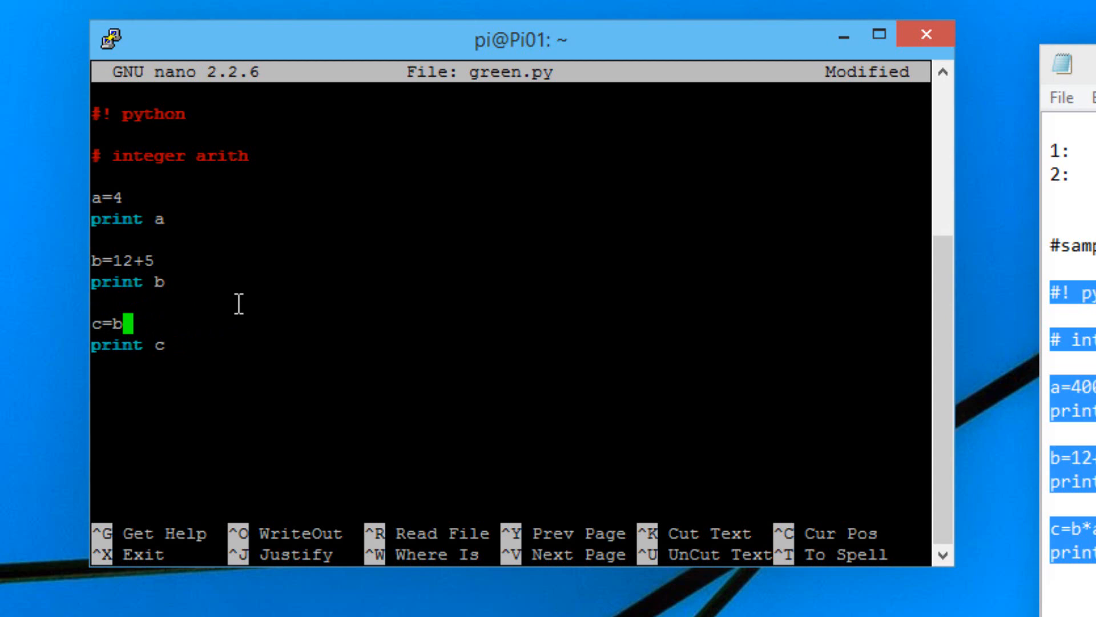
text(*)
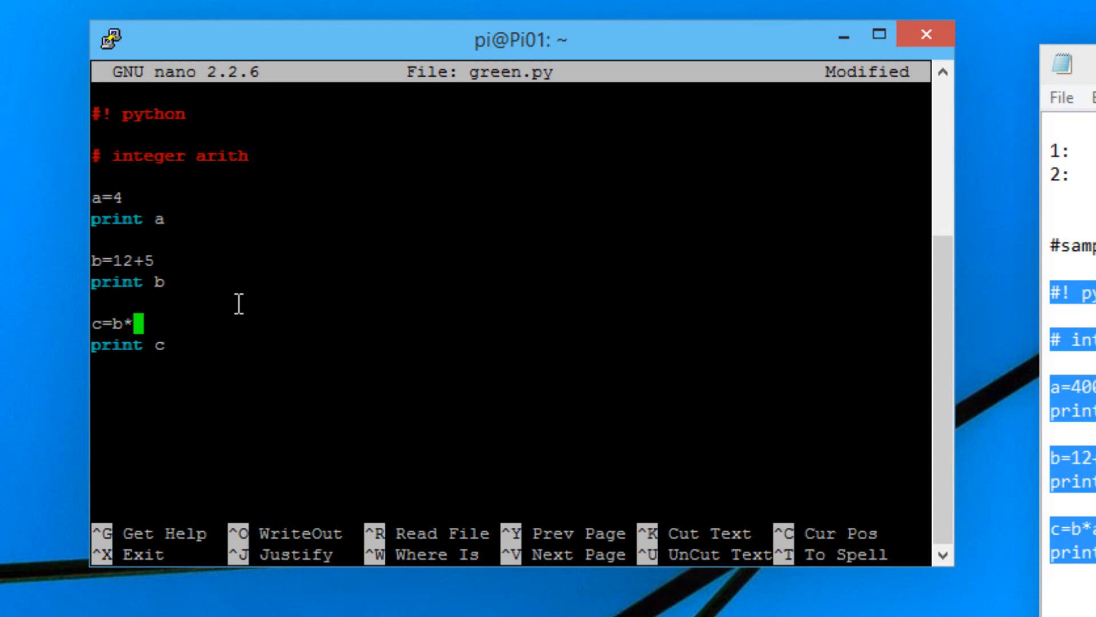
text(a)
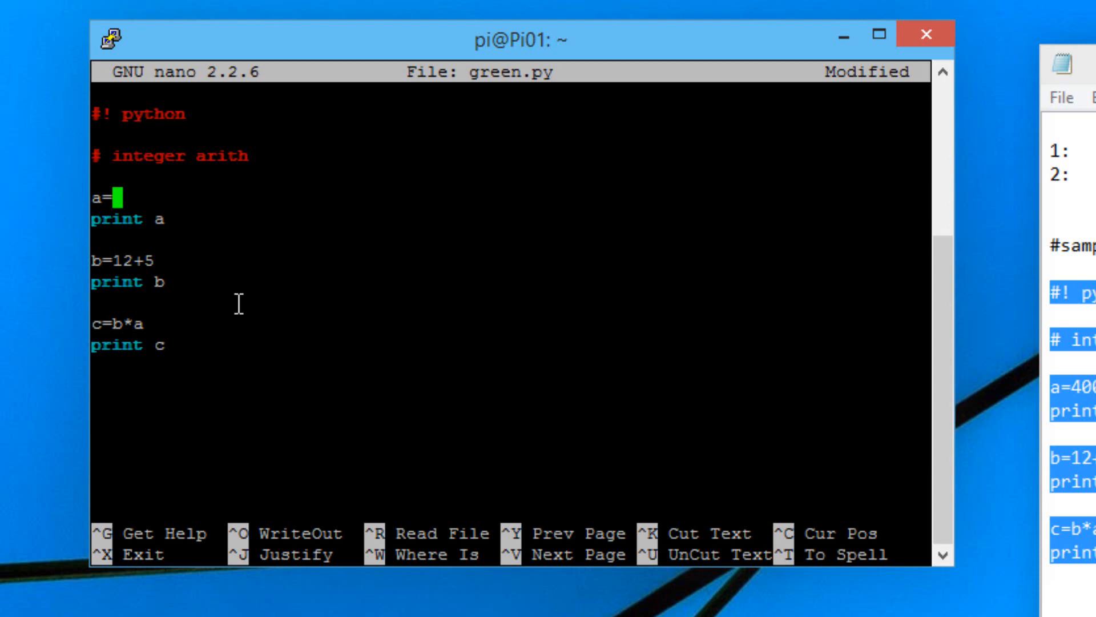
text(1000000)
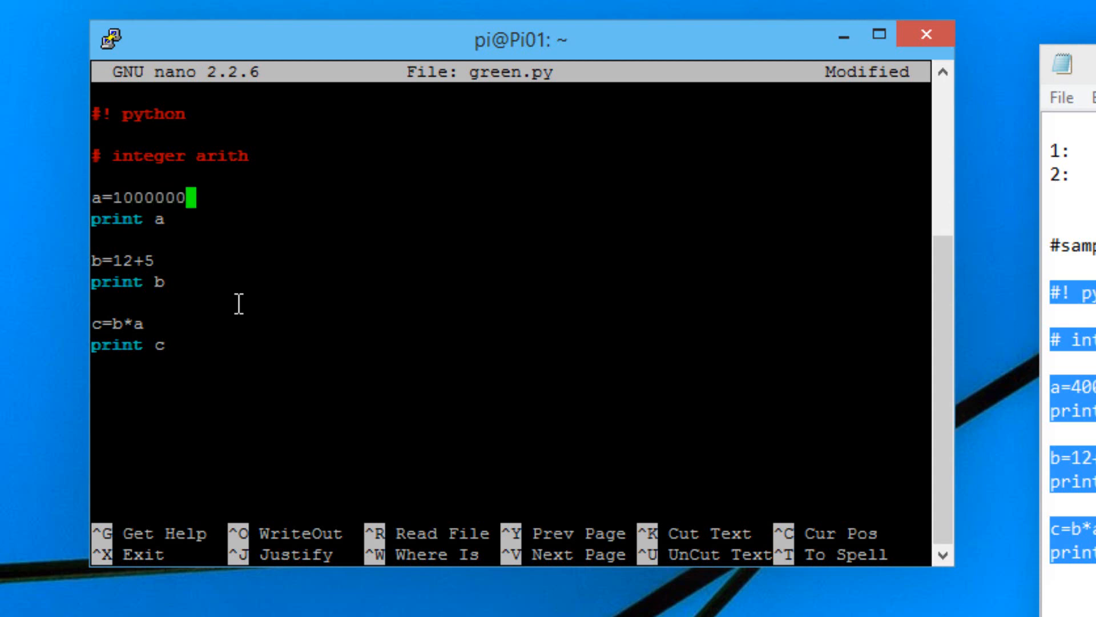
mouse_move(128, 308)
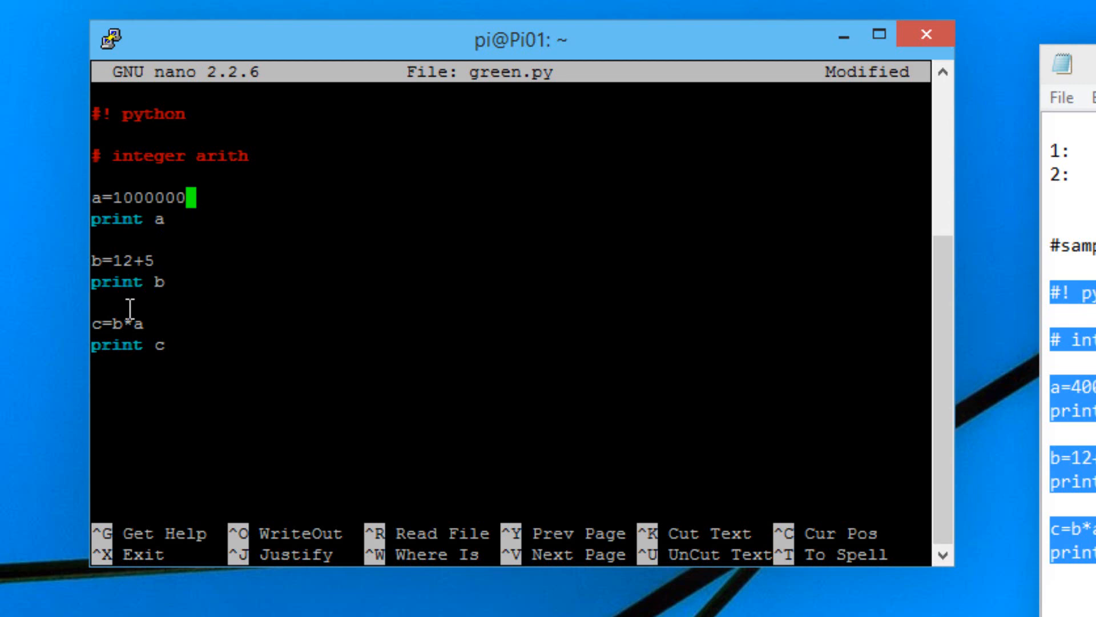
mouse_move(95, 356)
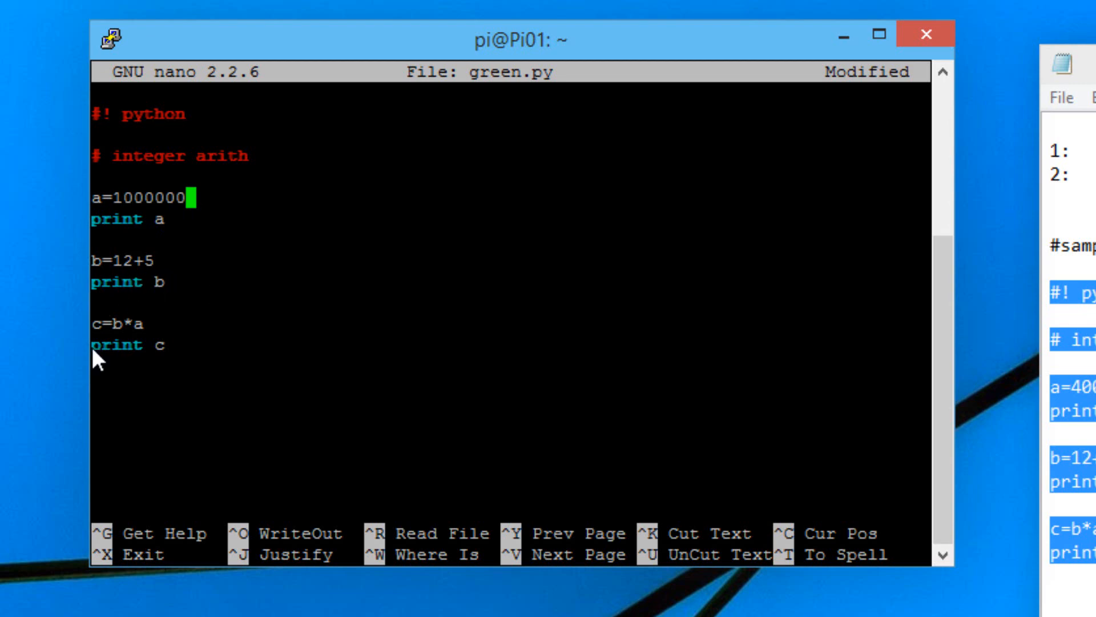
mouse_move(139, 335)
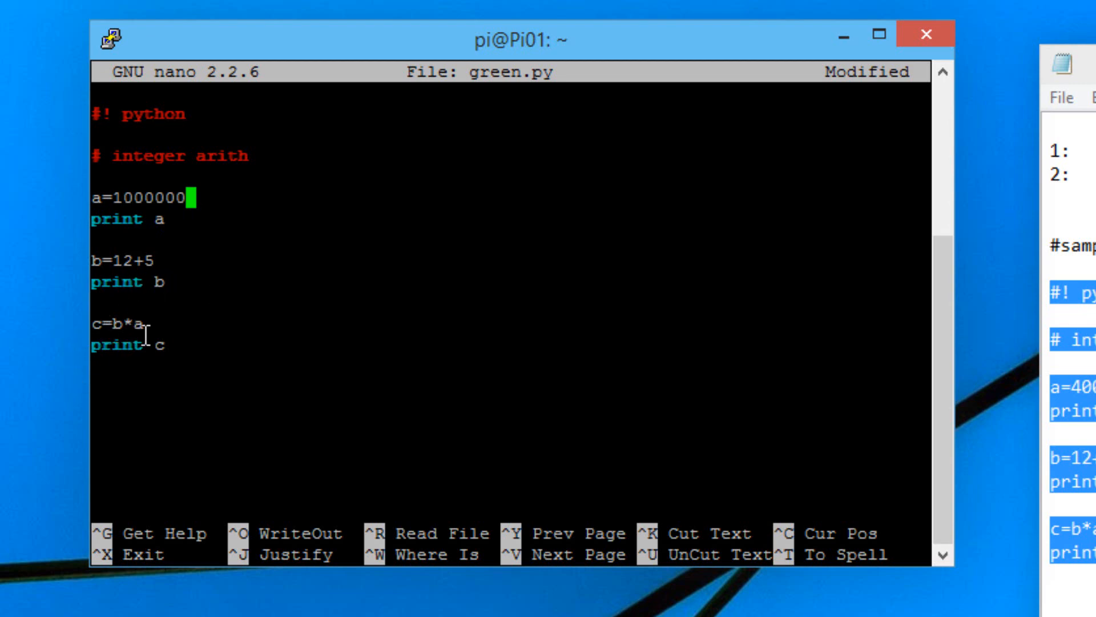
mouse_move(198, 348)
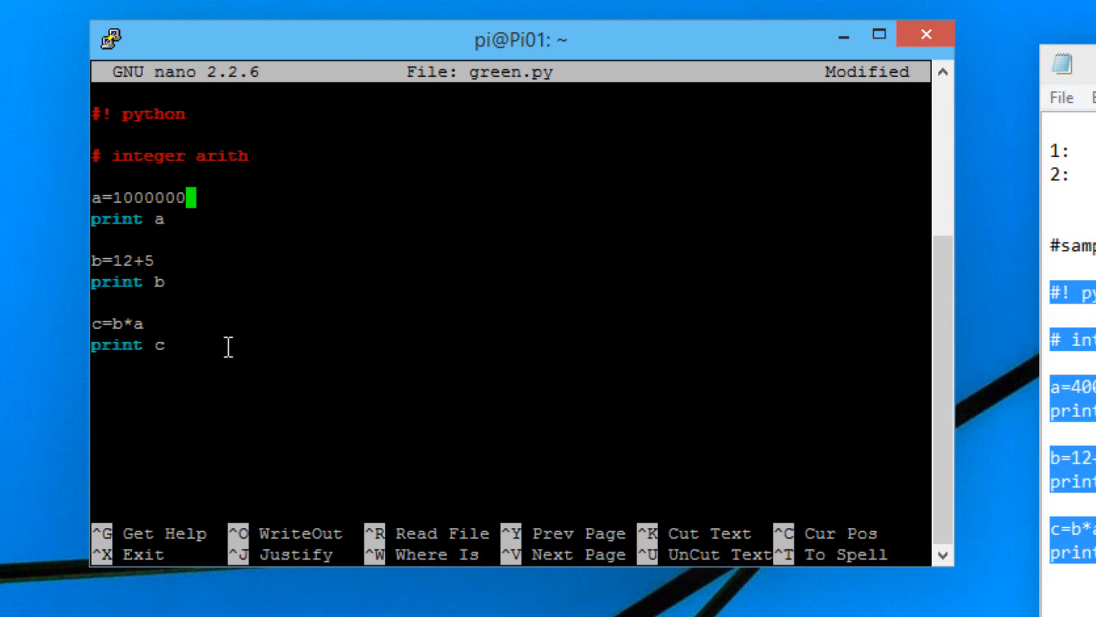
mouse_move(225, 347)
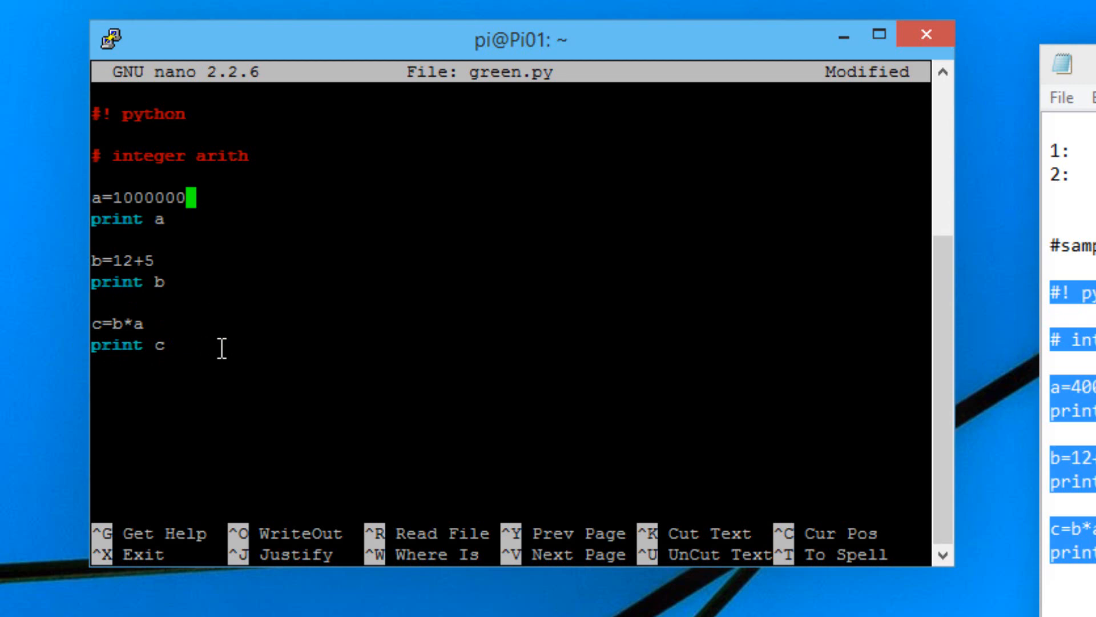
mouse_move(302, 325)
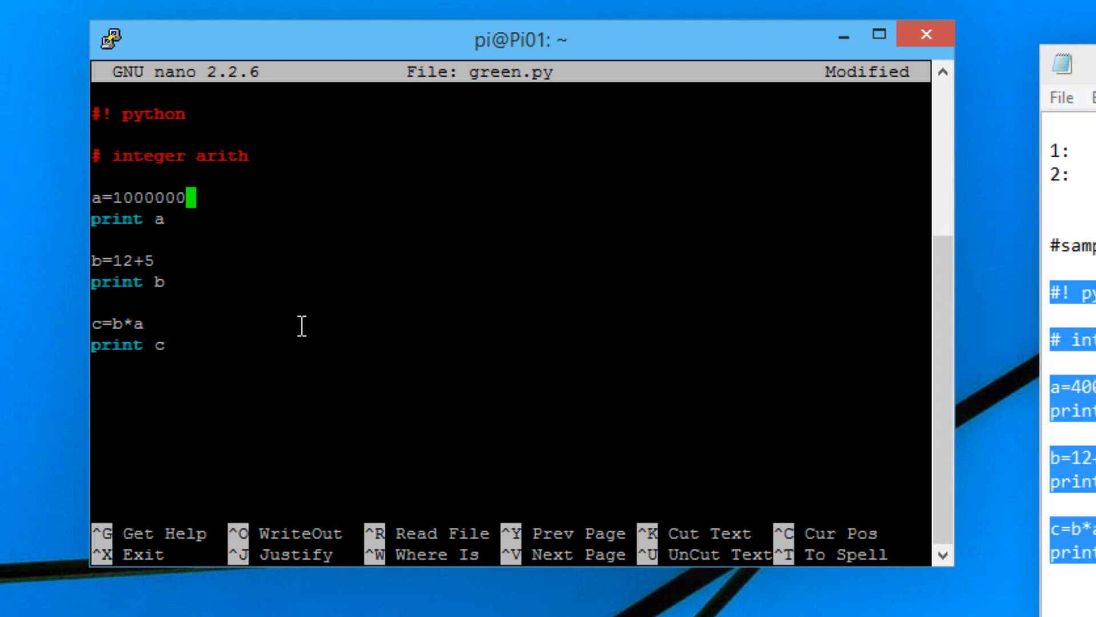
key(ctrl+x)
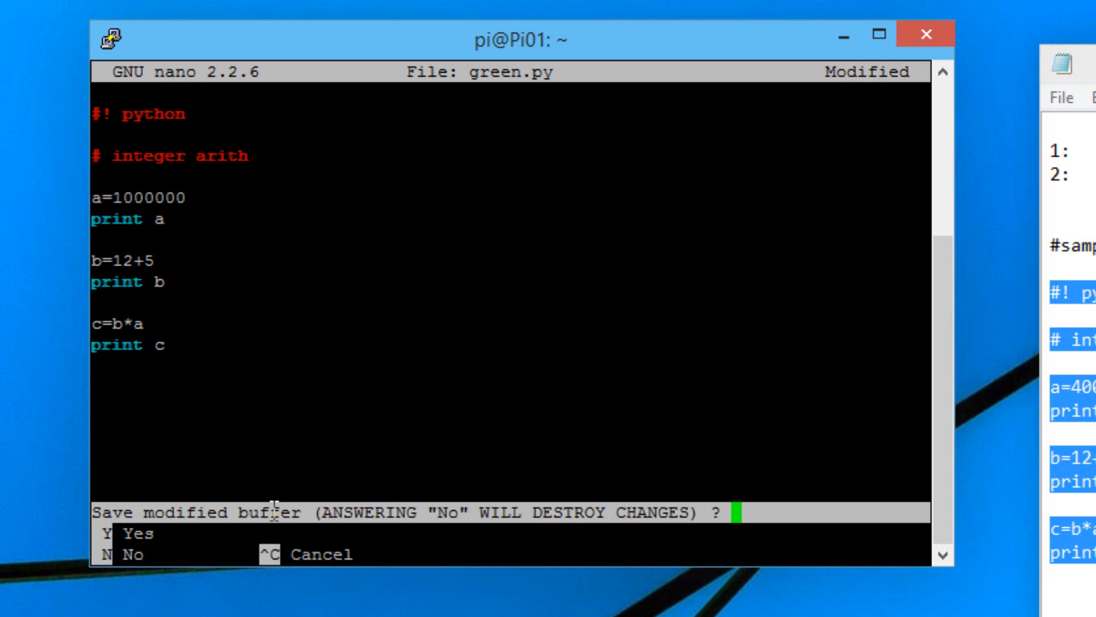
Step: Answer nano's save prompt for green.py and return to the Pi01 shell
key(n)
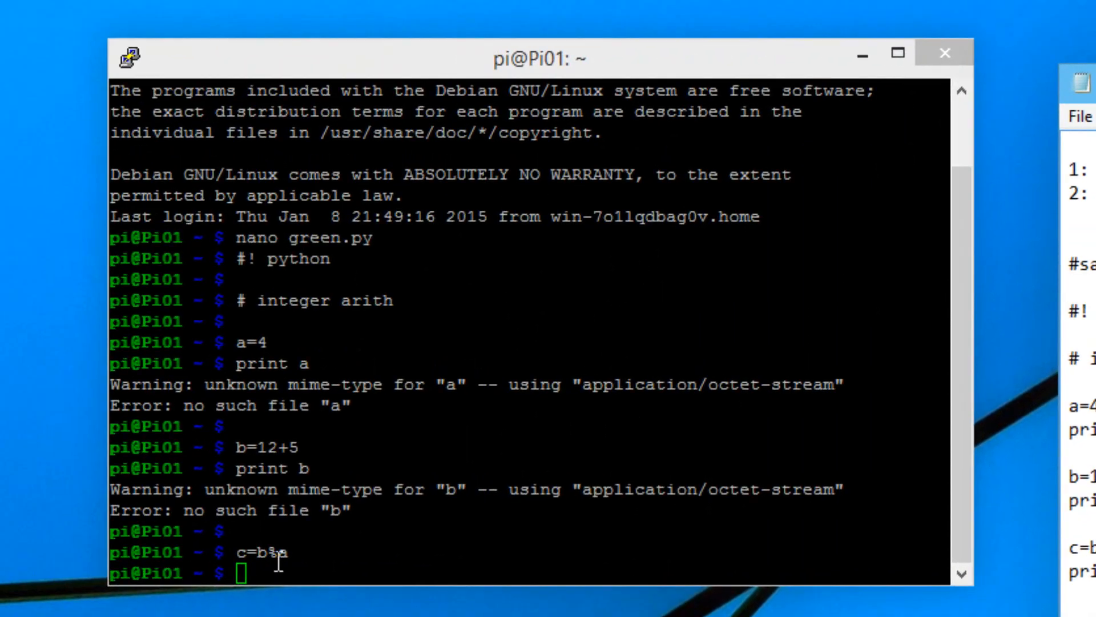
Step: Enter the scp -r command copying the script to 192.168.1.6:/home/pi
text(scp -r blue.py 192.168.1.6:/home/pi)
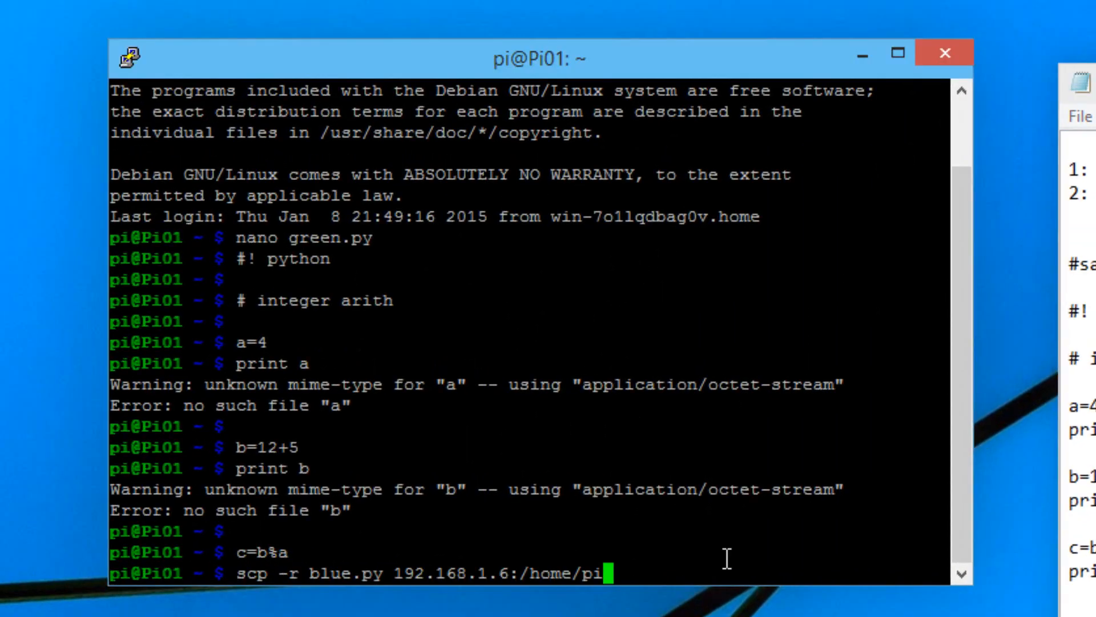
mouse_move(313, 584)
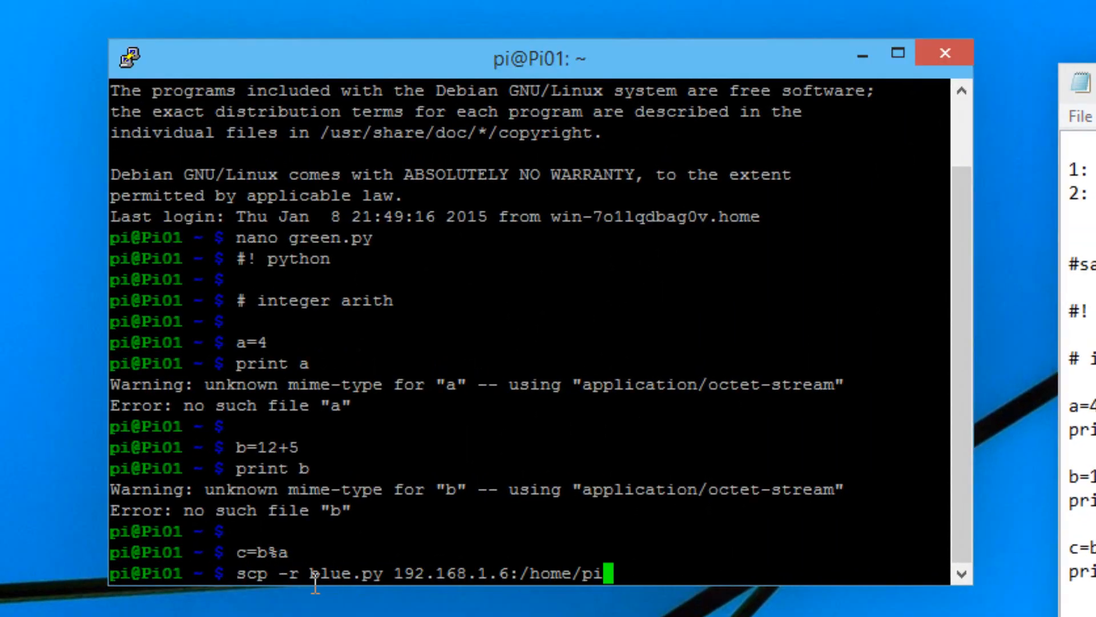
mouse_move(406, 572)
text(green)
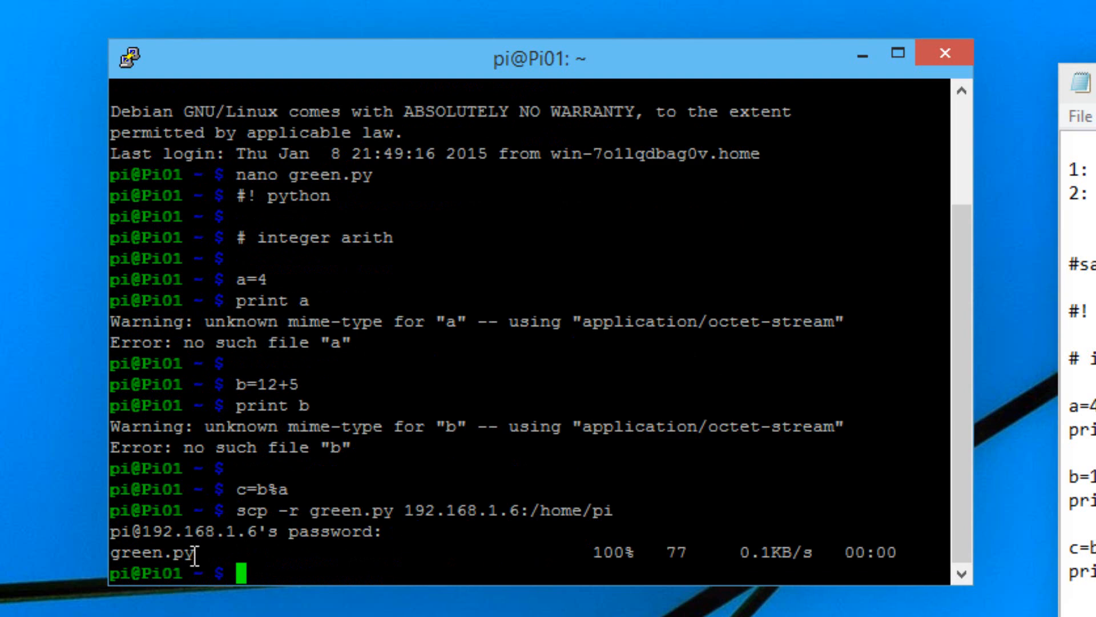
mouse_move(801, 415)
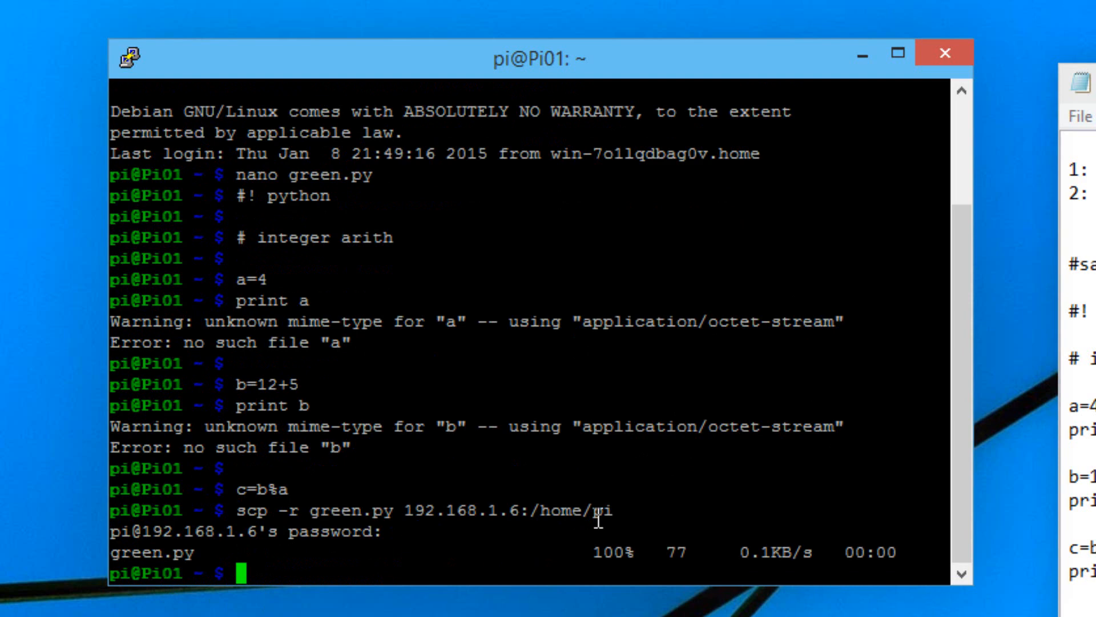
mouse_move(586, 526)
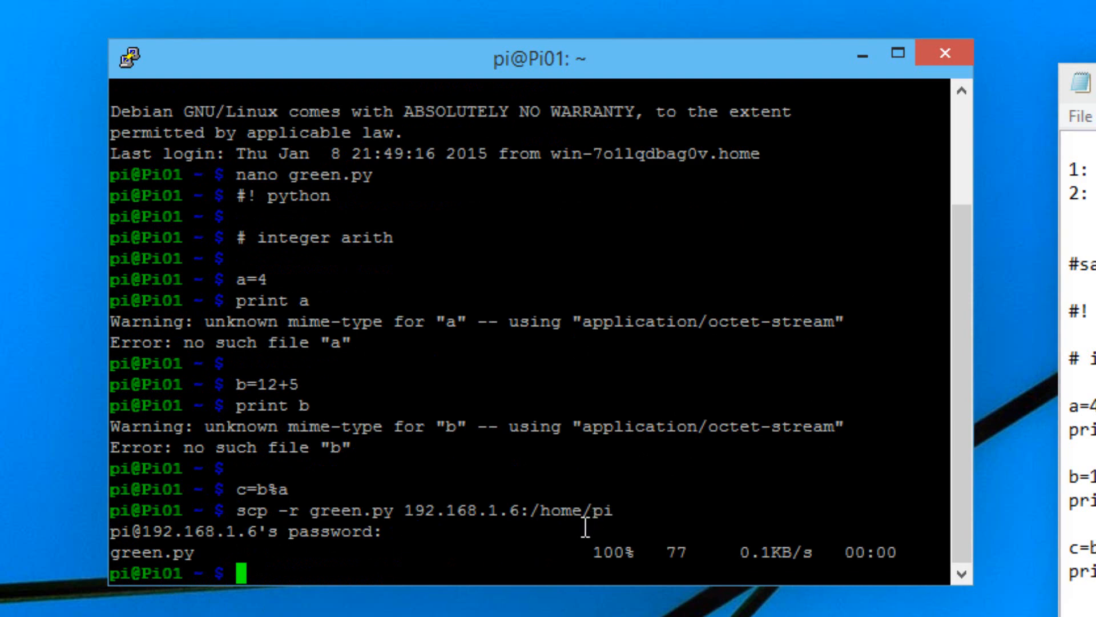
mouse_move(328, 564)
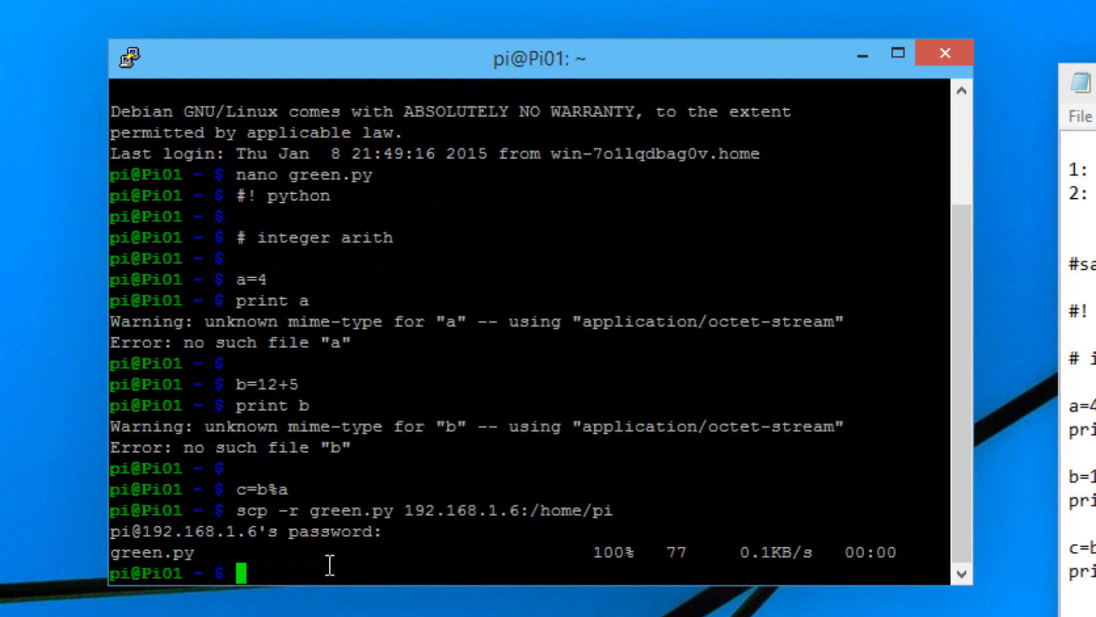
Step: Recall the scp command and send green.py to 192.168.1.4:/home/pi
text(scp -r blue.py 192.168.1.6:/home/pi)
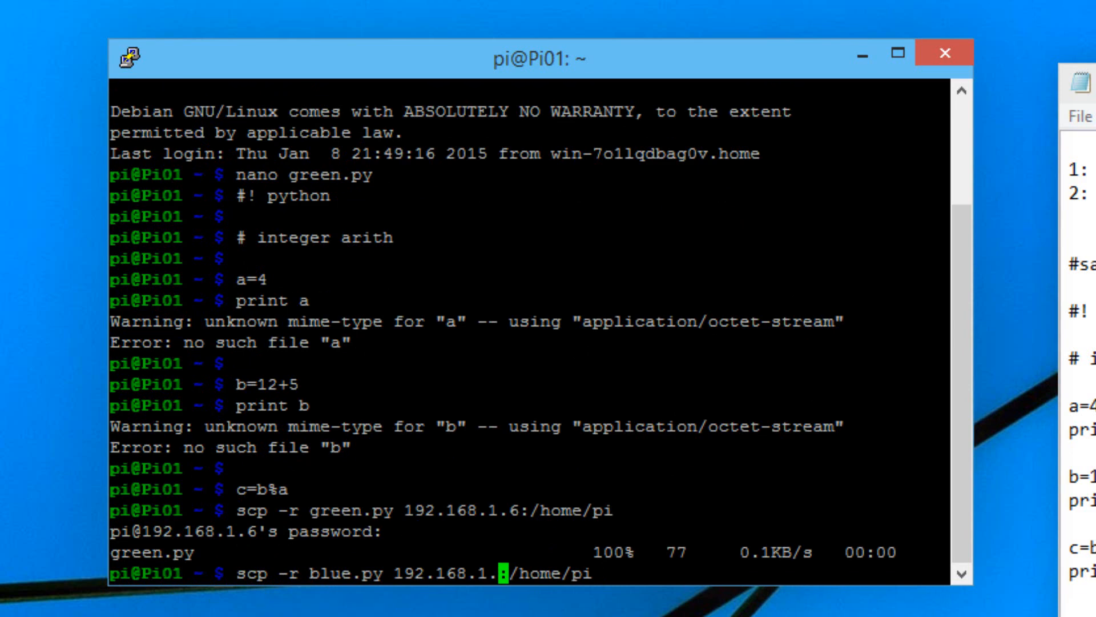
text(4)
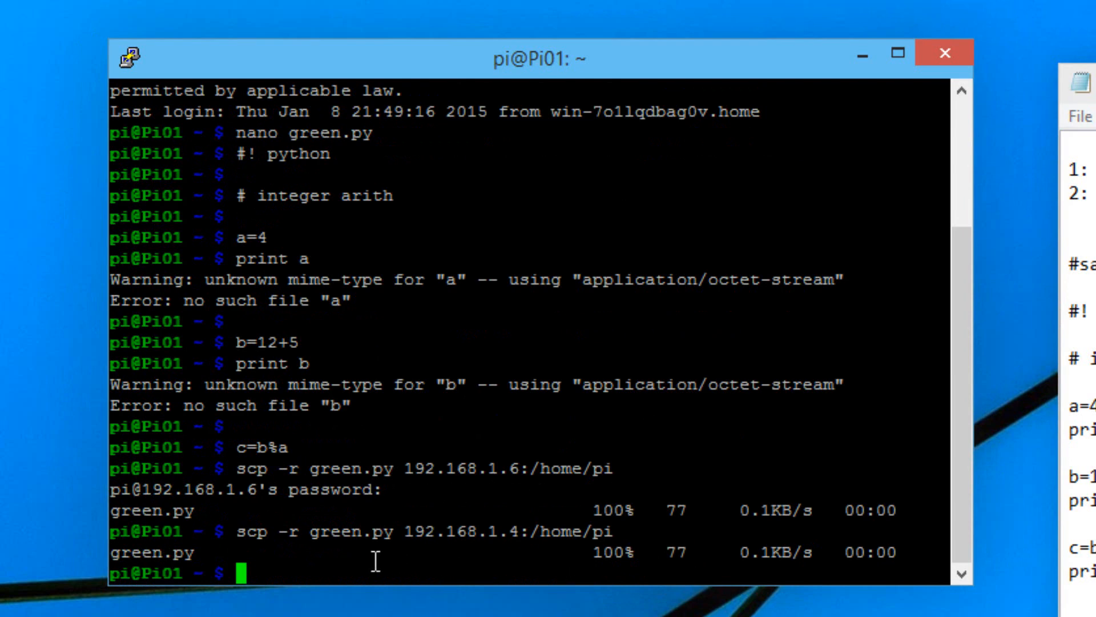
Step: Copy green.py via scp to 192.168.1.8:/home/pi and 192.168.1.9:/home/pi
text(scp -r blue.py 192.168.1.6:/home/pi)
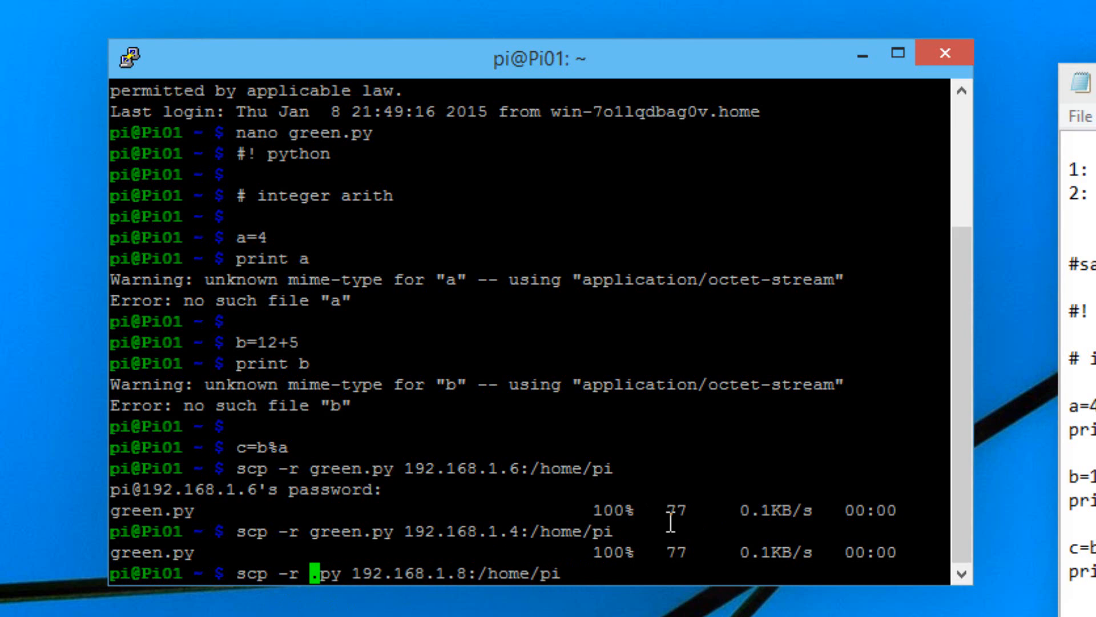
text(green)
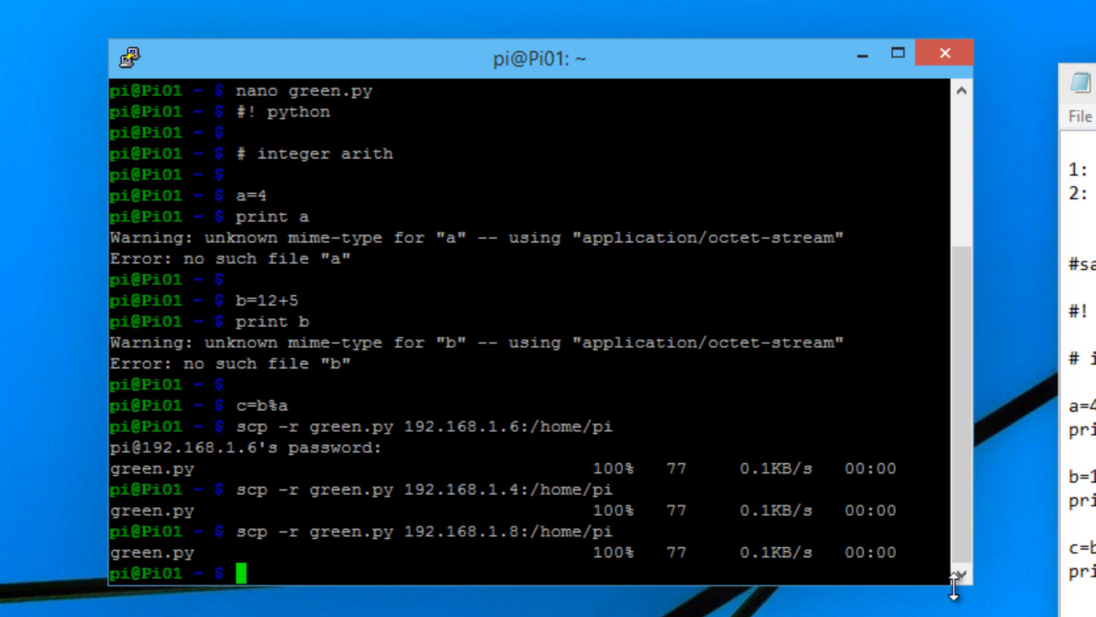
text(scp -r blue.py 192.168.1.6:/home/pi)
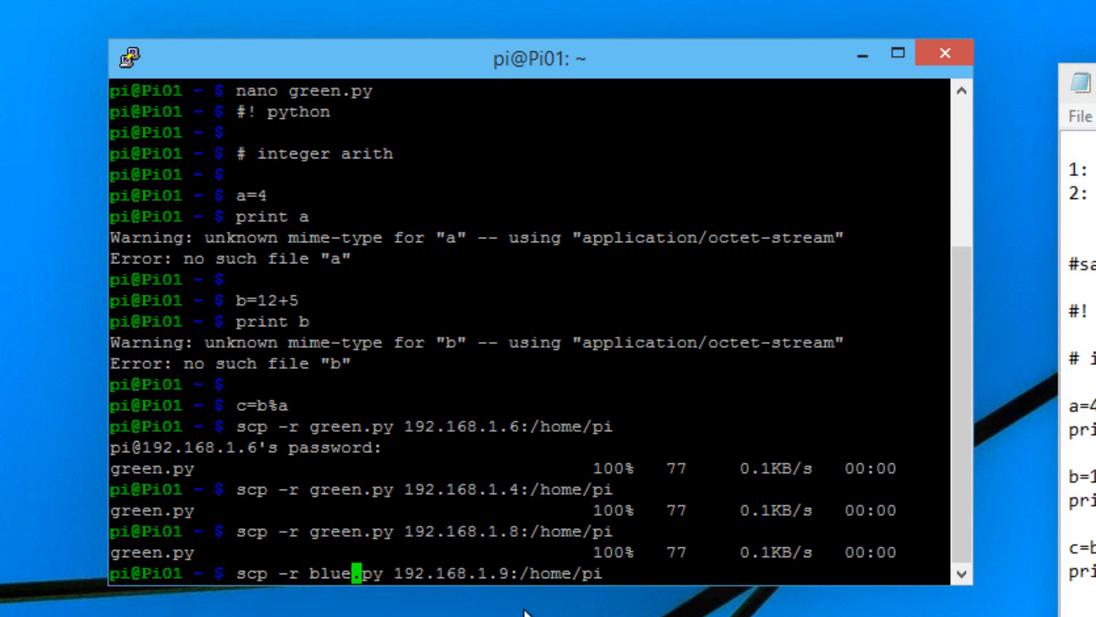
key(BackSpace)
text(green)
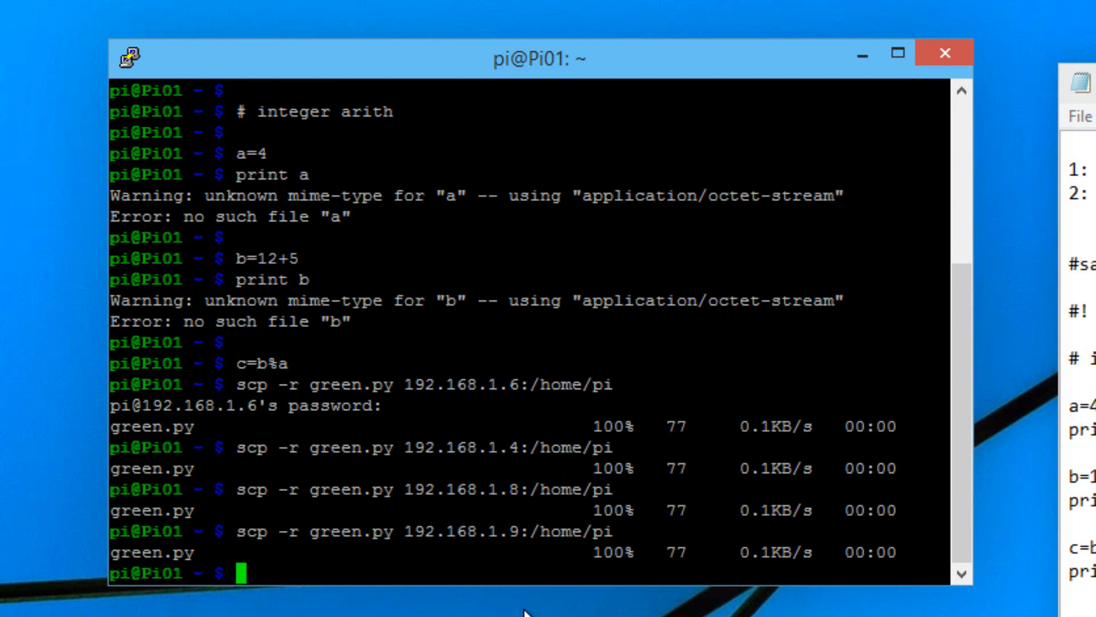
mouse_move(402, 530)
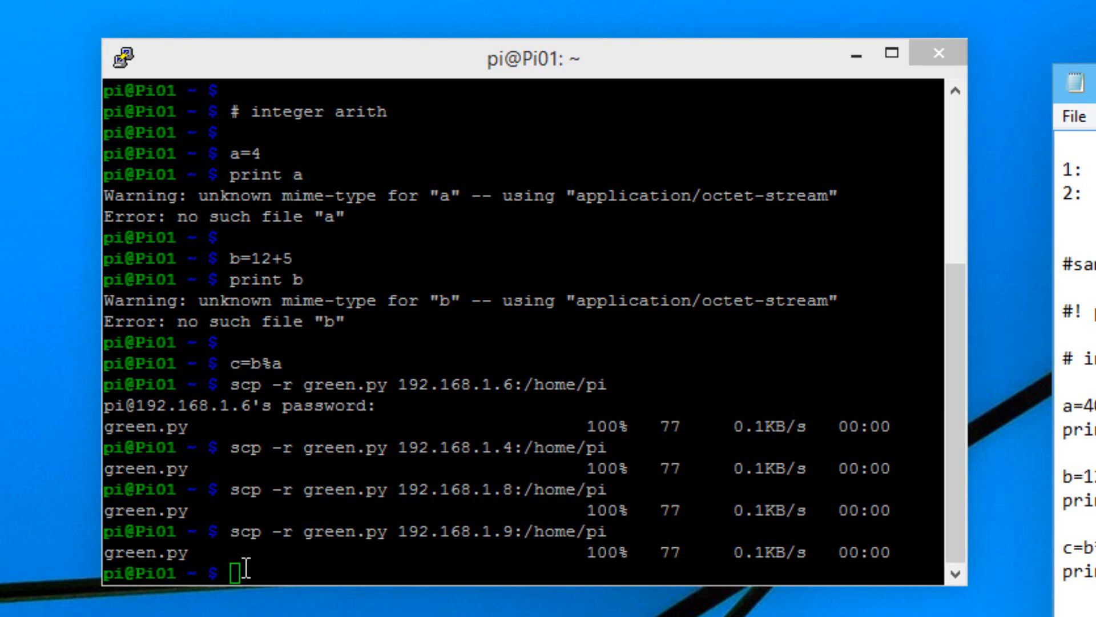
Step: Run mpiexec -f machinefile -n 5 python green.py, printing 1000000, 17 and 17000000
text(mpiexec -f machinefile -n 5 python blue.py)
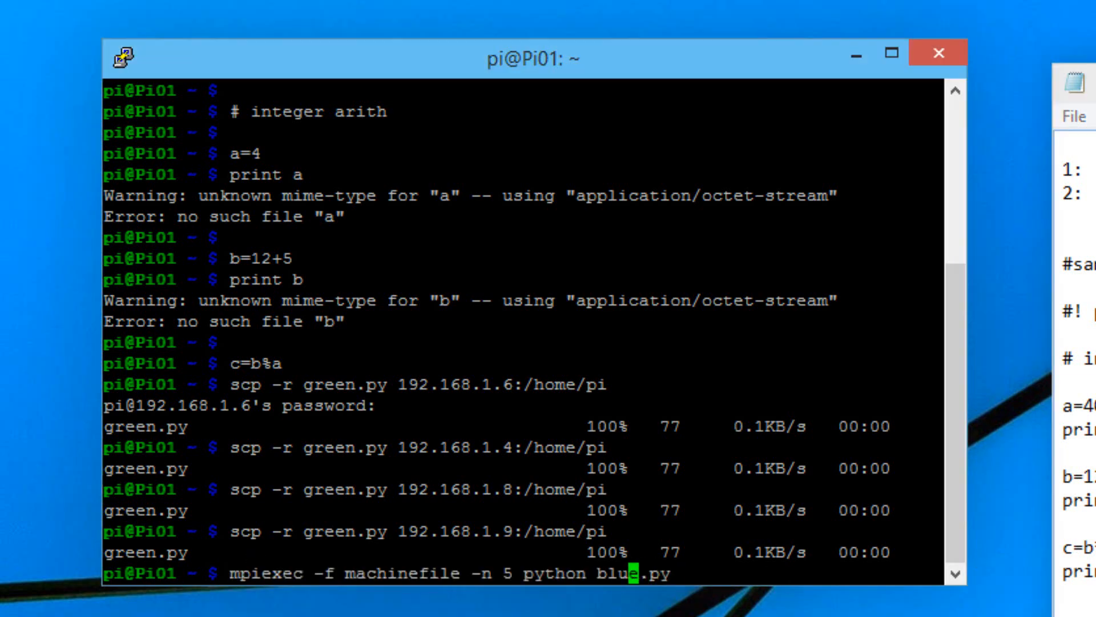
key(Backspace)
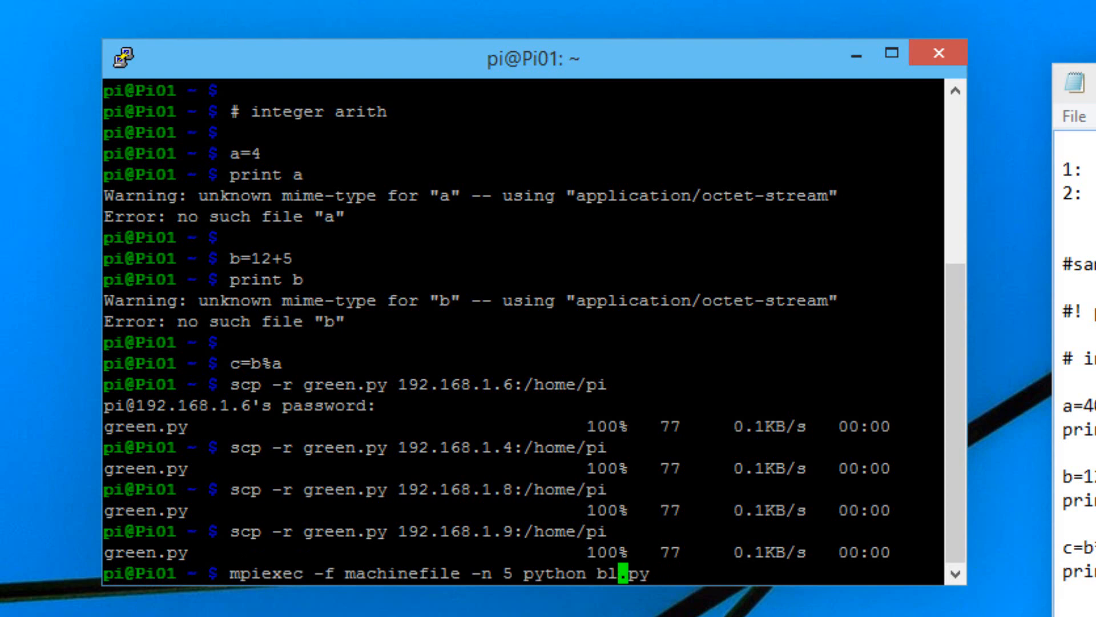
key(BackSpace)
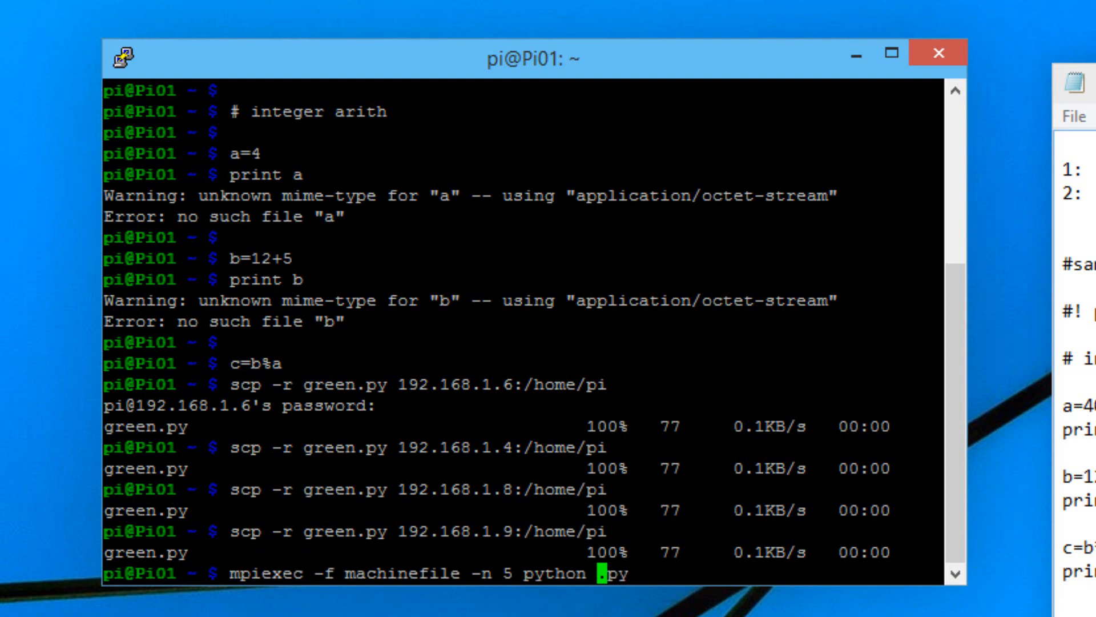
text(green)
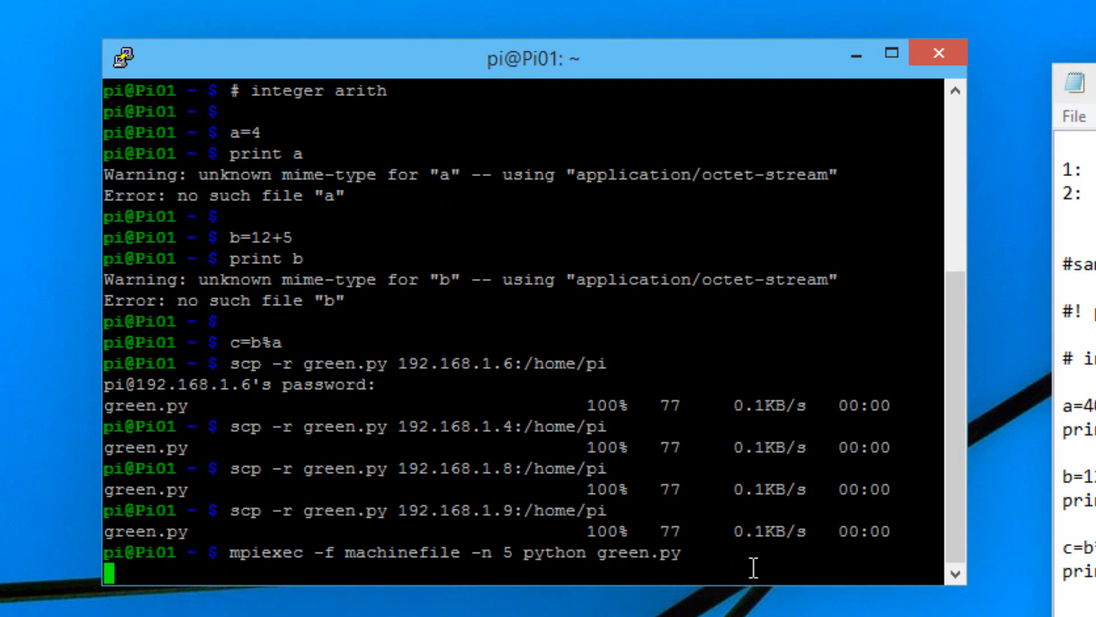
key(Return)
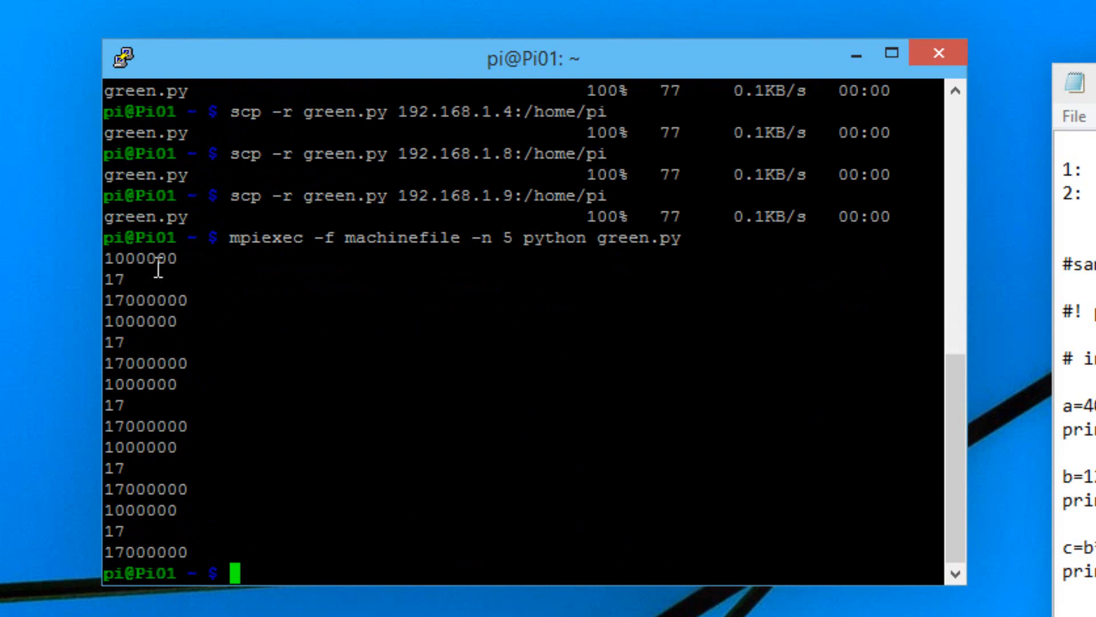
mouse_move(151, 269)
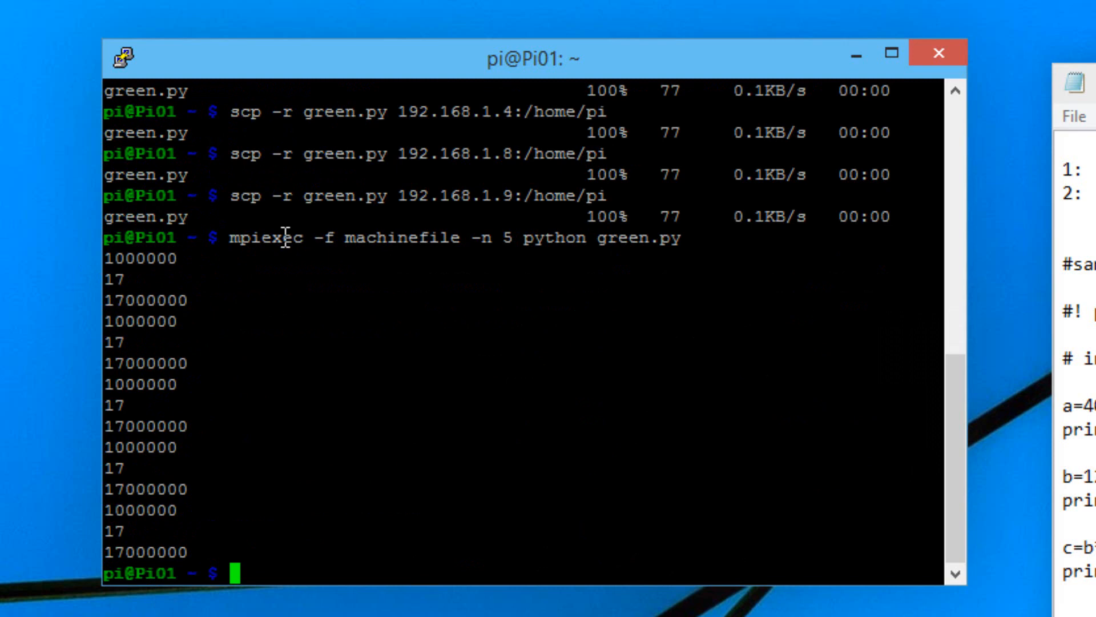
mouse_move(191, 390)
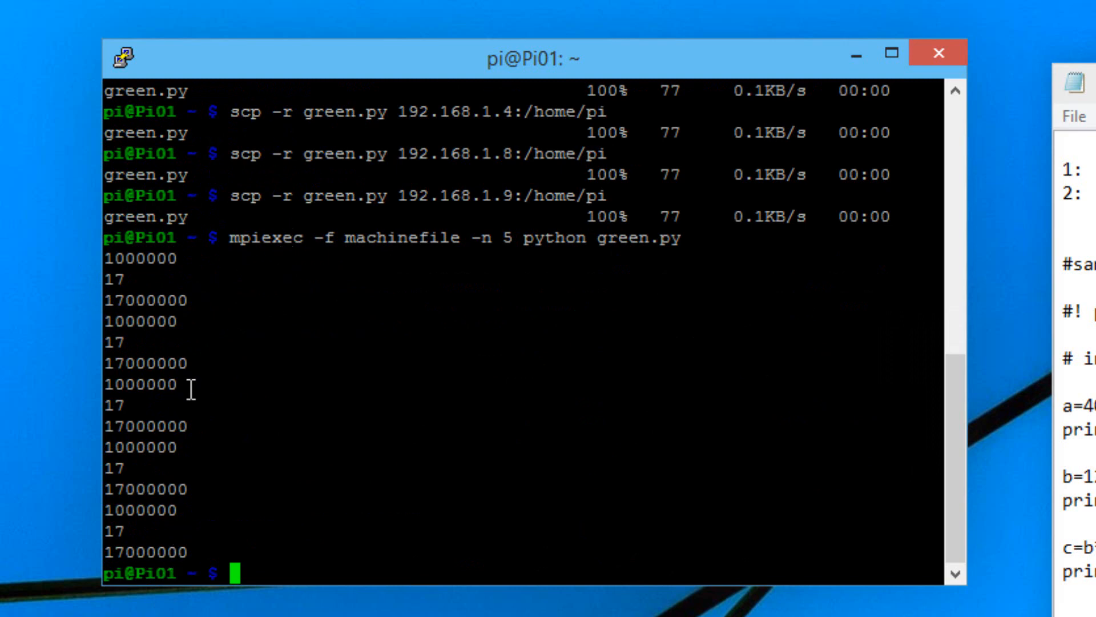
mouse_move(427, 312)
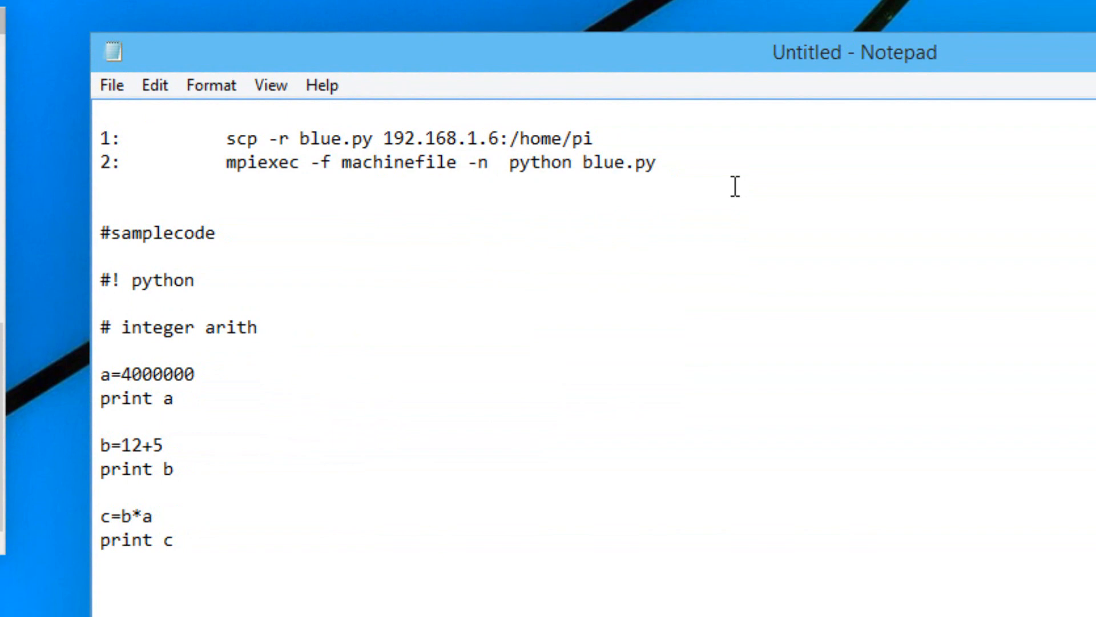
Step: Set the noted mpiexec command to 1 process and bring it toward the Pi01 prompt
text(1)
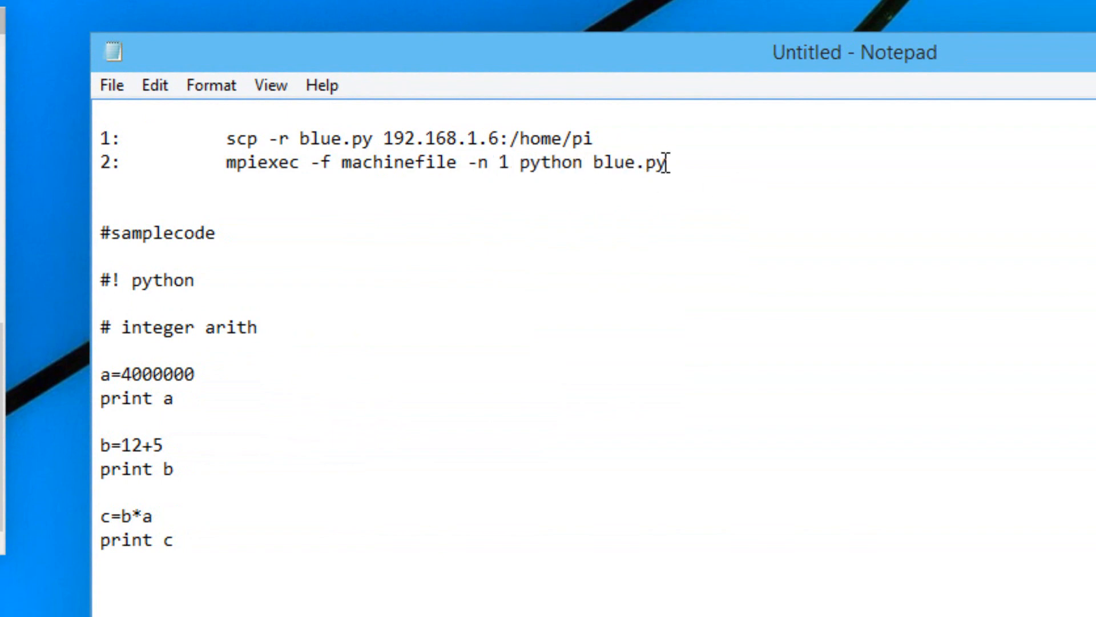
right_click(231, 162)
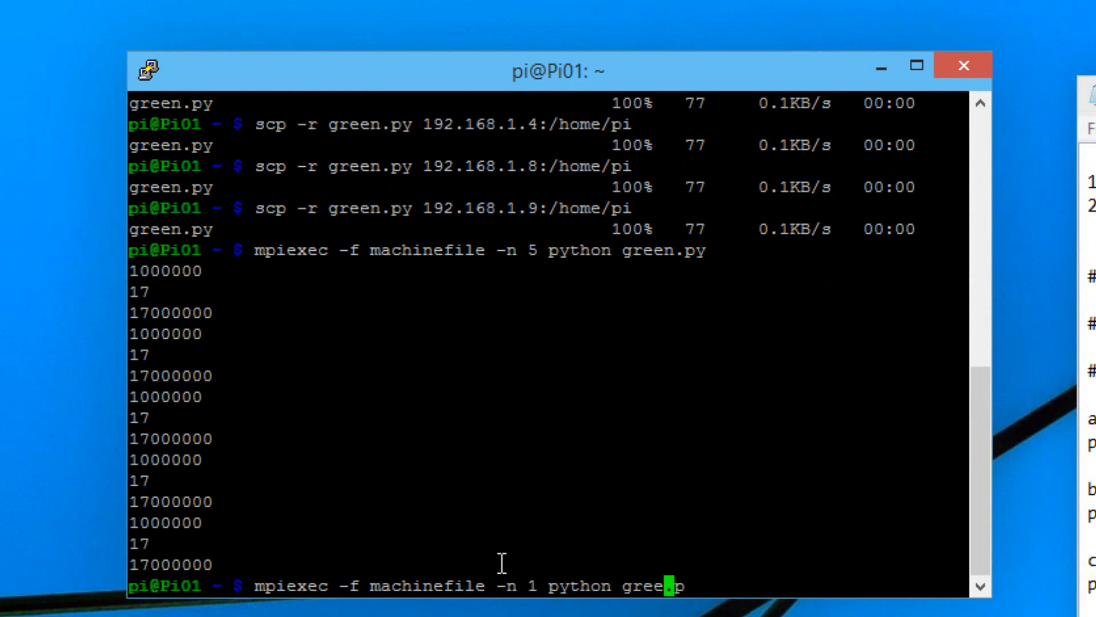
Step: Run mpiexec -f machinefile -n 1 python green.py, printing 1000000, 17 and 17000000 once
text(y)
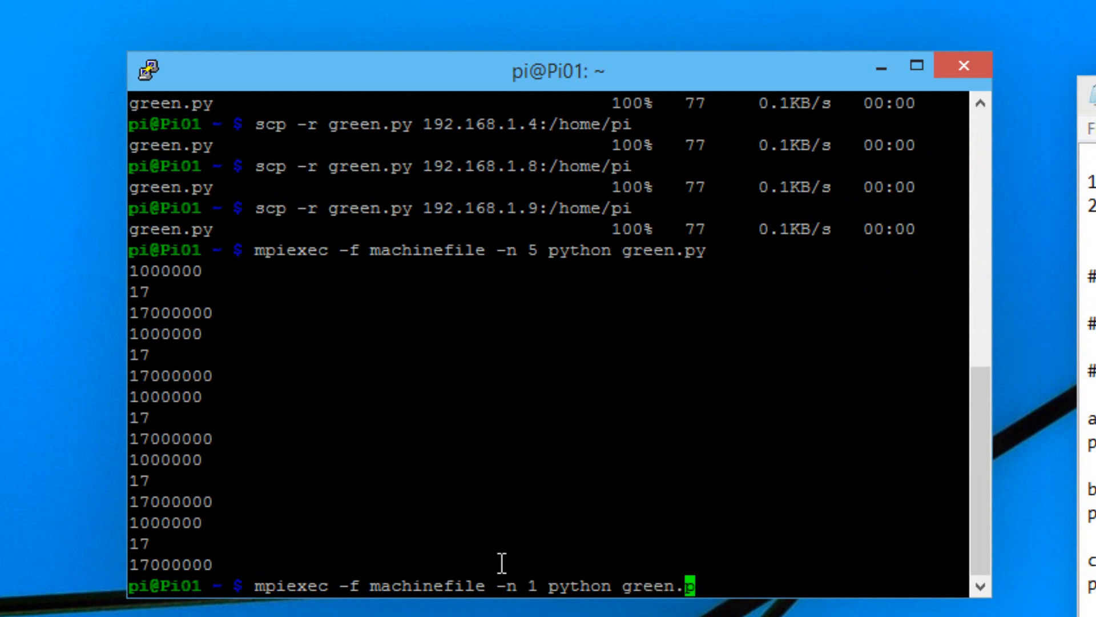
key(enter)
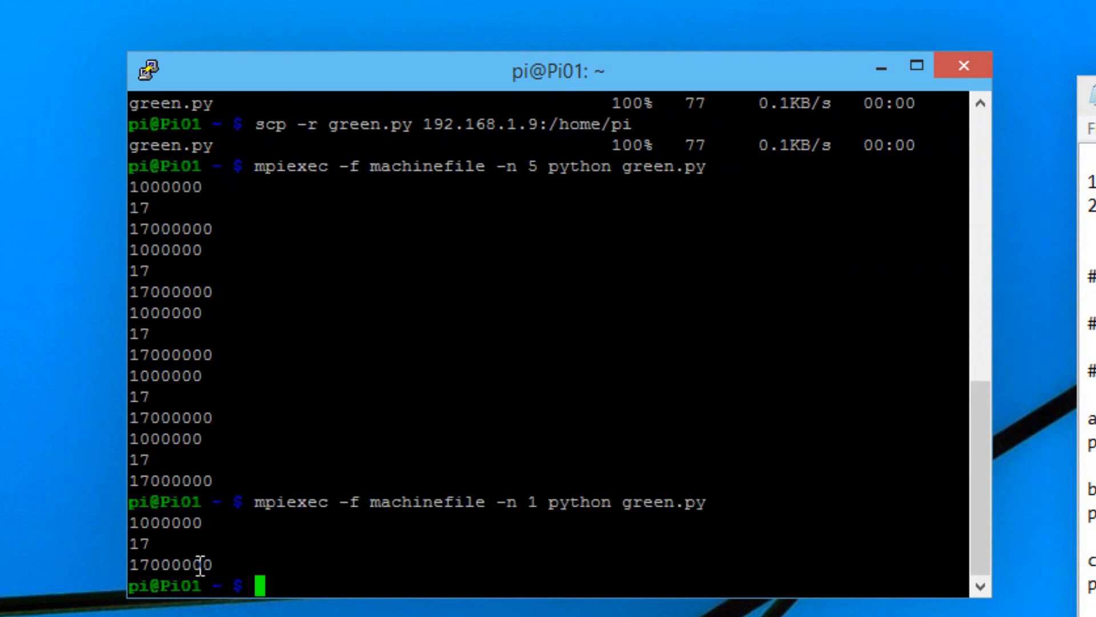
drag(132, 521, 203, 563)
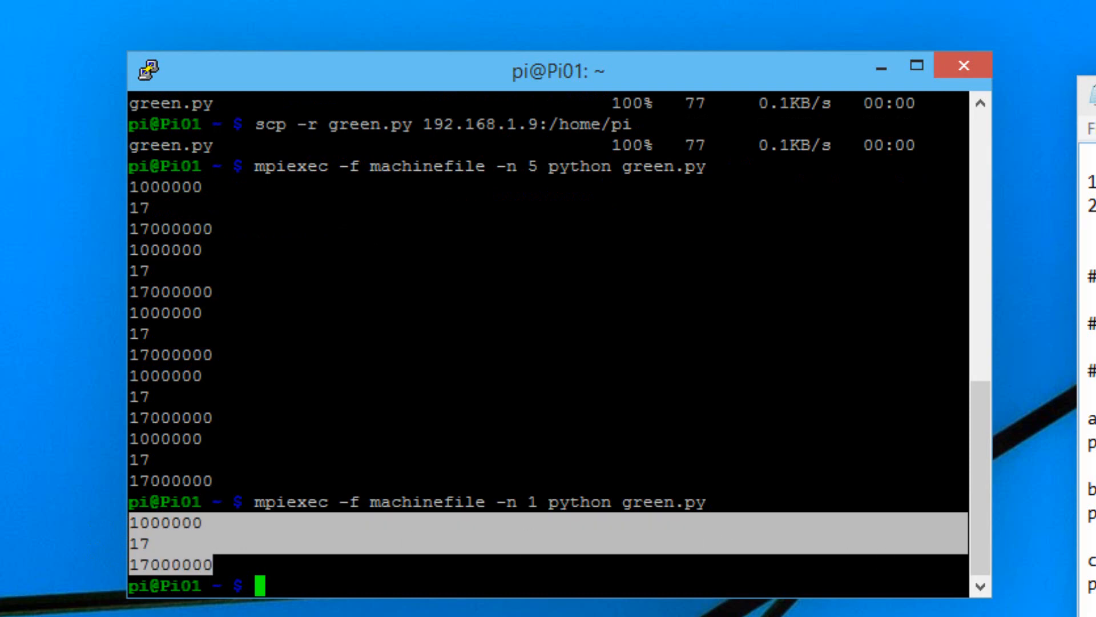
mouse_move(590, 378)
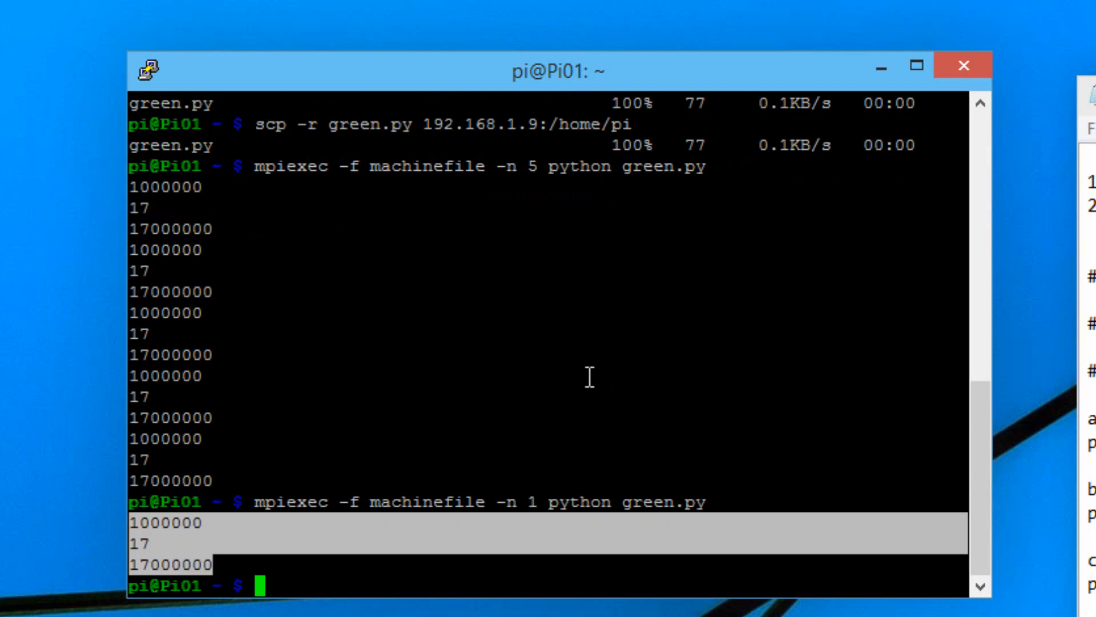